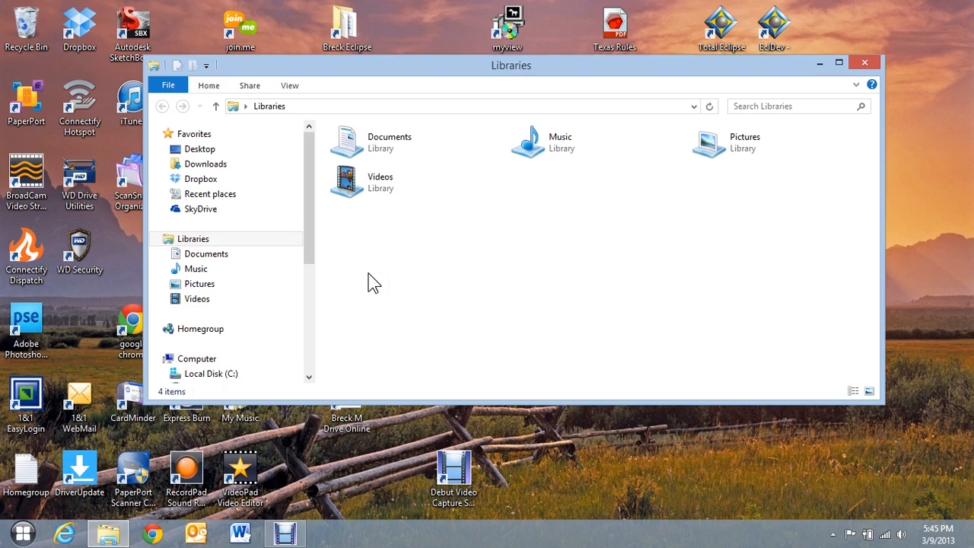
pyautogui.moveTo(306, 304)
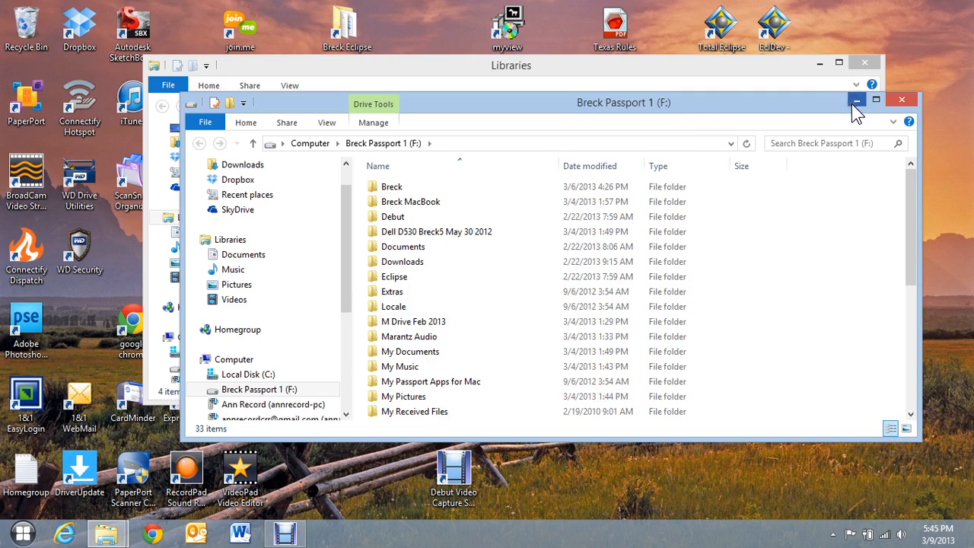
# Close the Breck Passport 1 (F:) folder window after viewing it
pyautogui.click(392, 216)
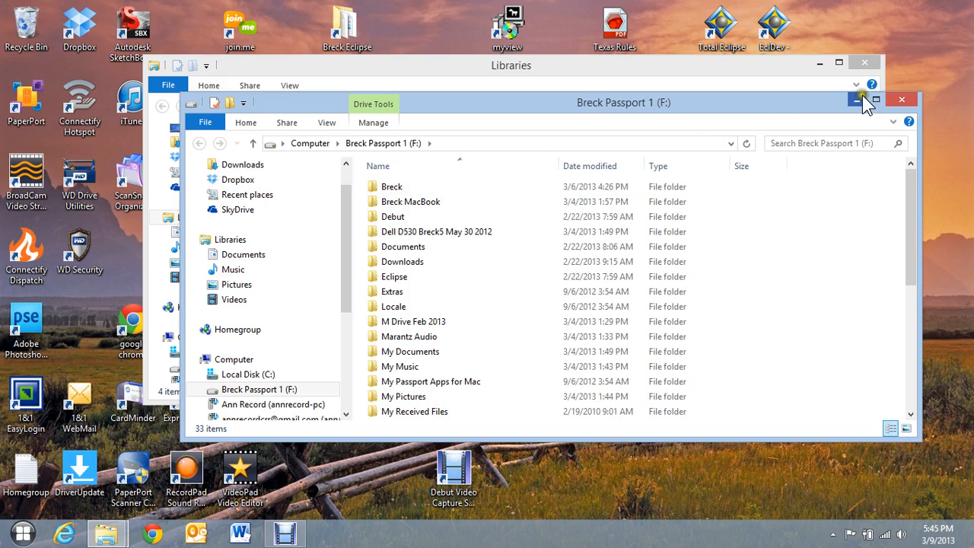
pyautogui.click(901, 99)
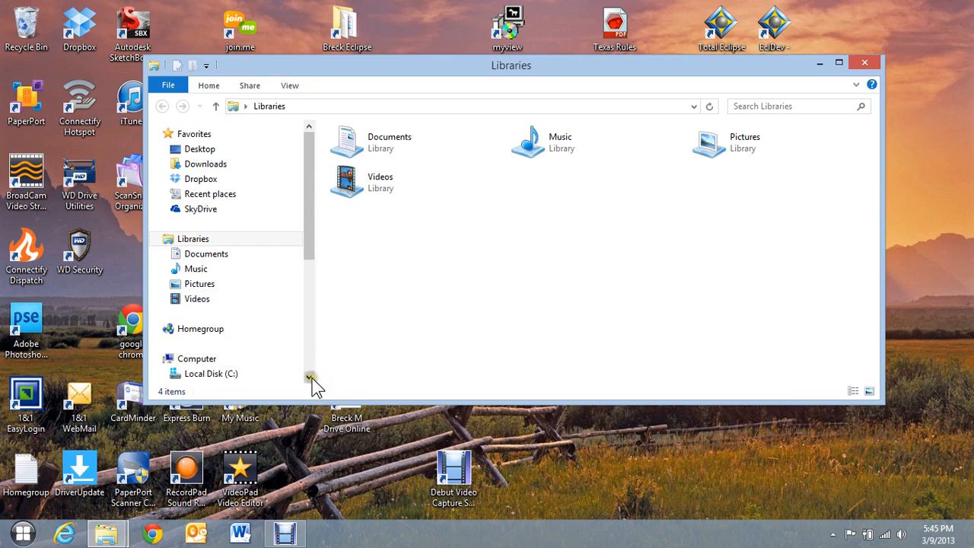
pyautogui.scroll(-3)
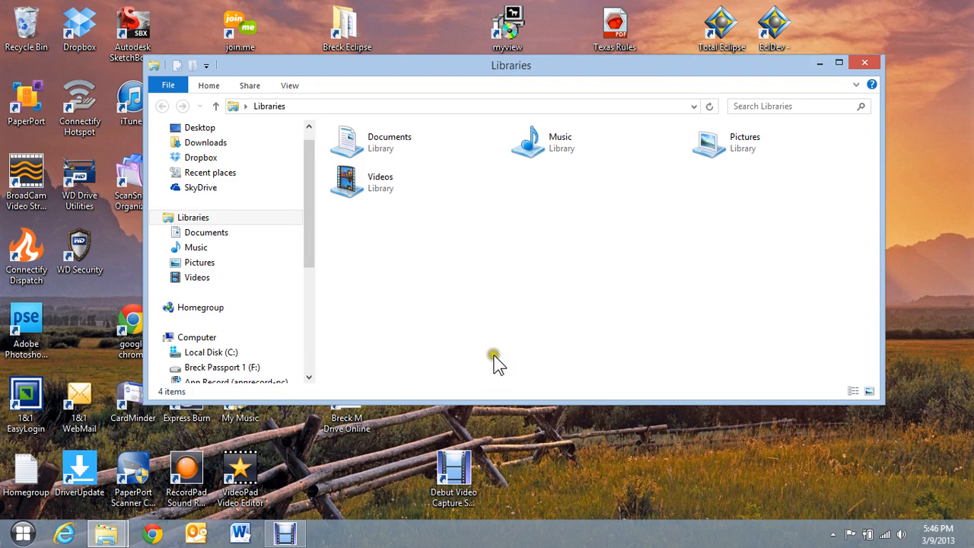
pyautogui.moveTo(834, 533)
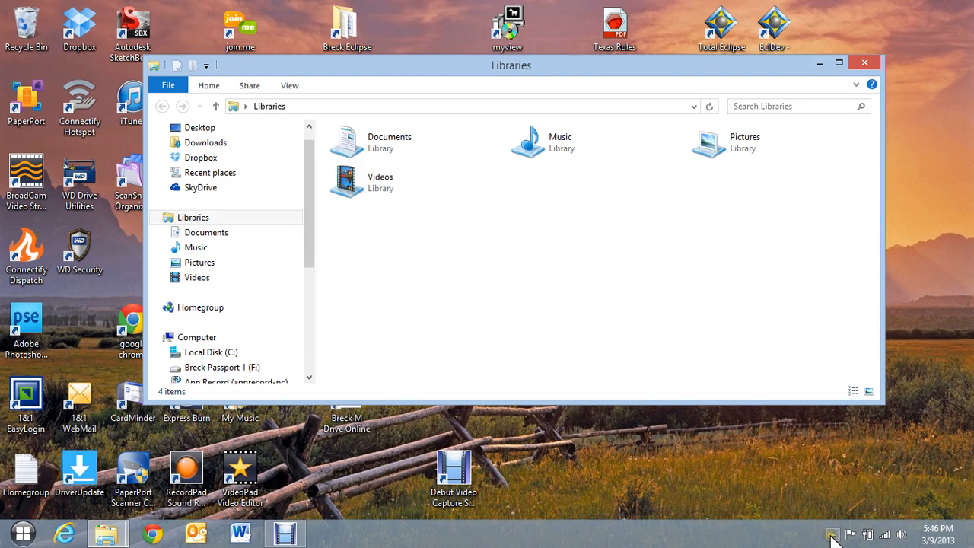
# Show the hidden notification icons and list the My Passport drives that can be ejected
pyautogui.click(834, 533)
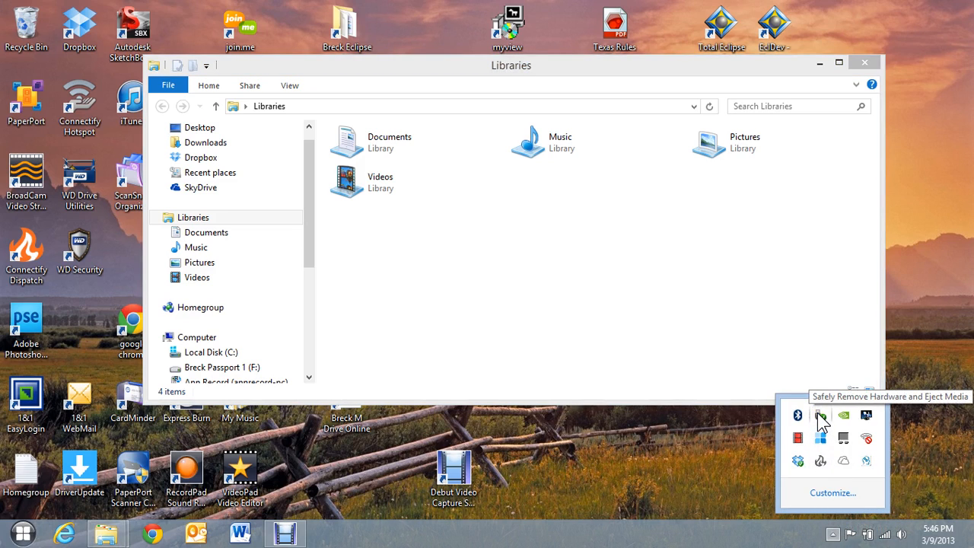
pyautogui.click(820, 417)
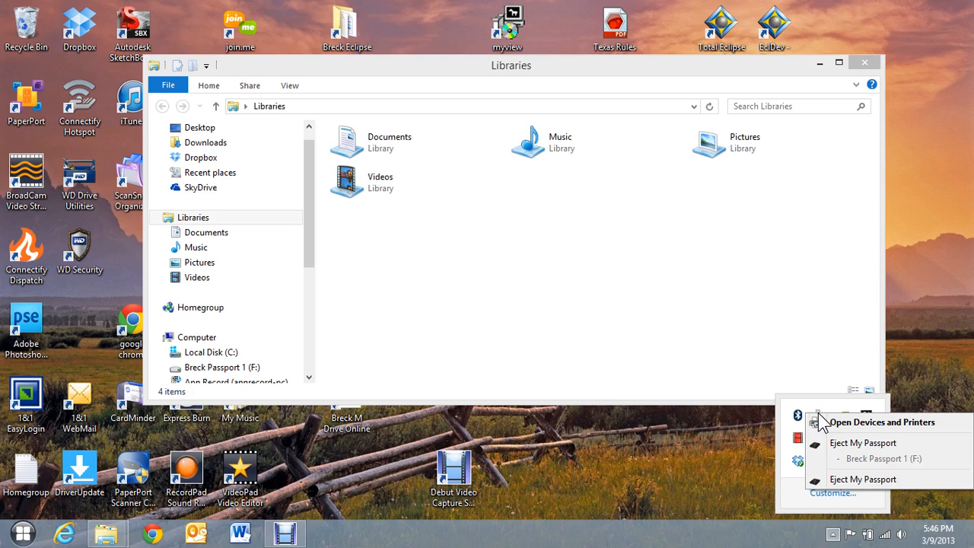
pyautogui.moveTo(880, 470)
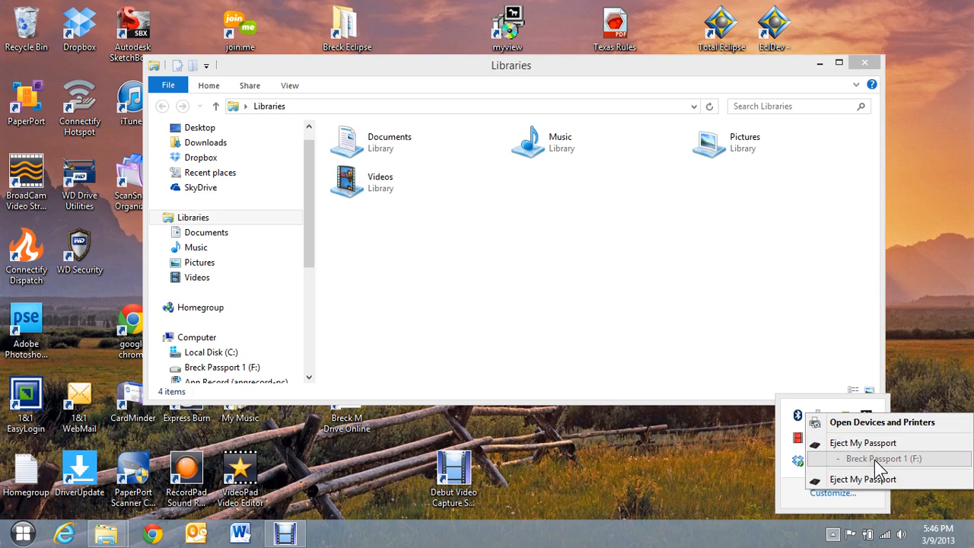
pyautogui.moveTo(891, 480)
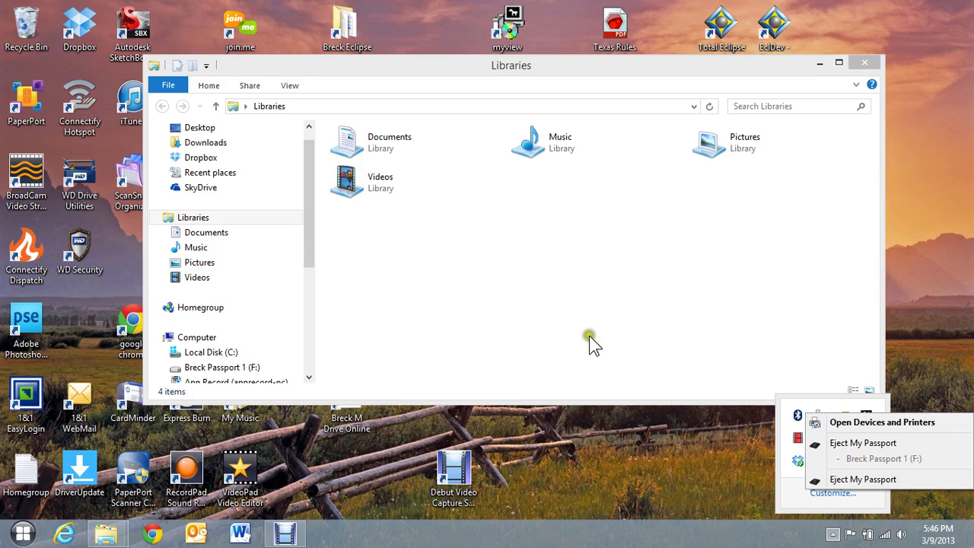
pyautogui.moveTo(580, 319)
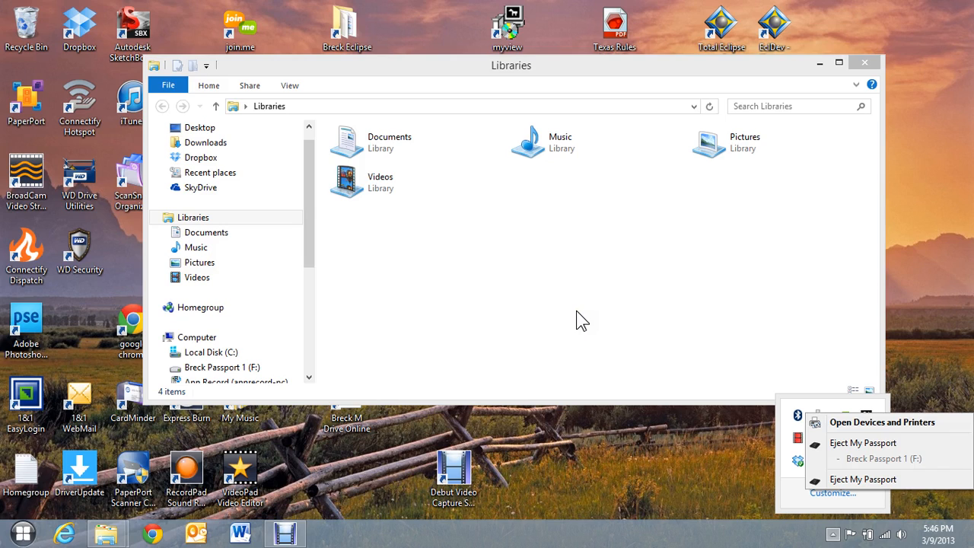
pyautogui.moveTo(586, 341)
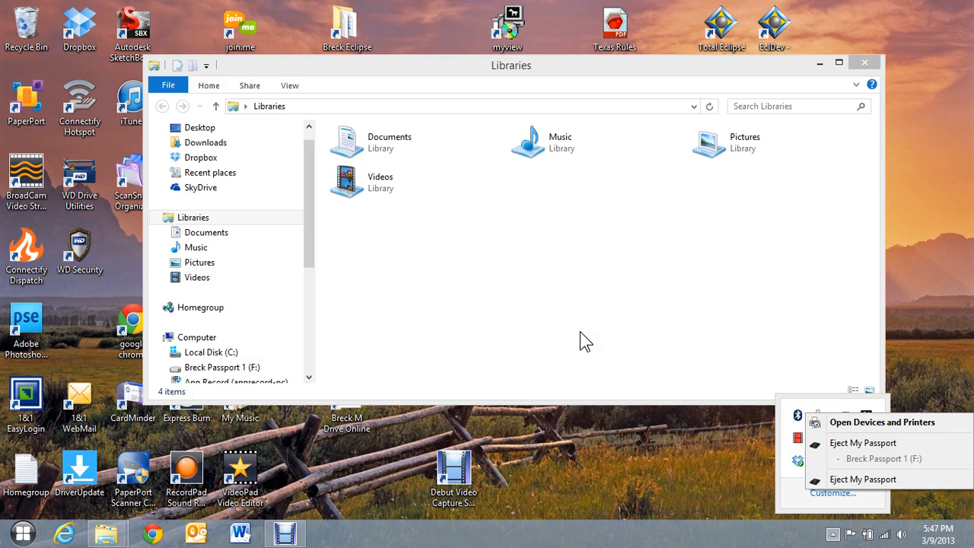
pyautogui.moveTo(867, 447)
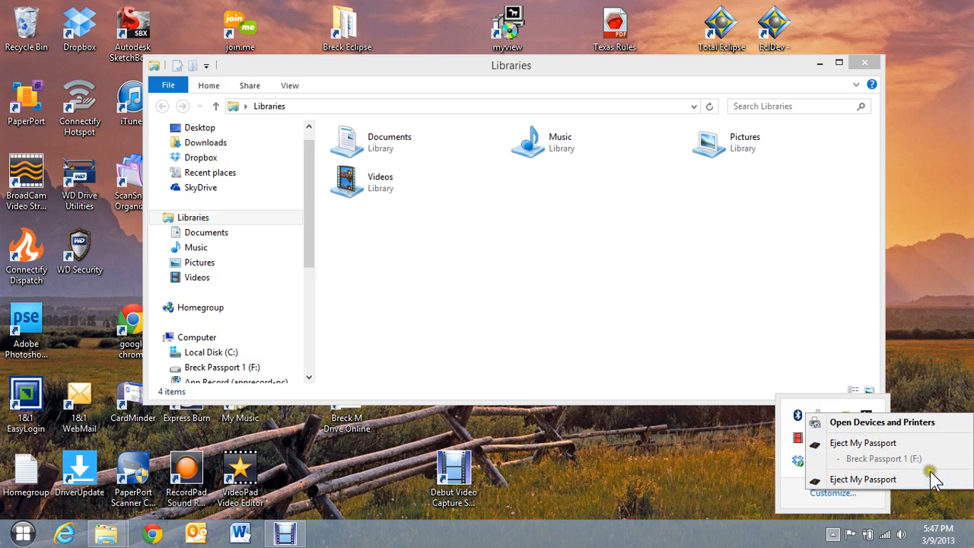
pyautogui.moveTo(661, 361)
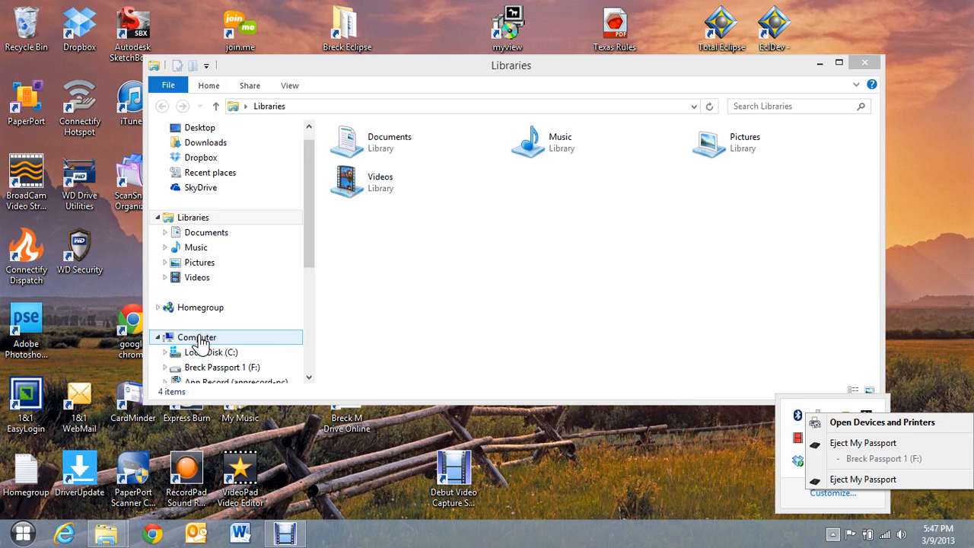
# Bring up the shortcut menu for the Computer entry to reach Manage
pyautogui.rightClick(196, 338)
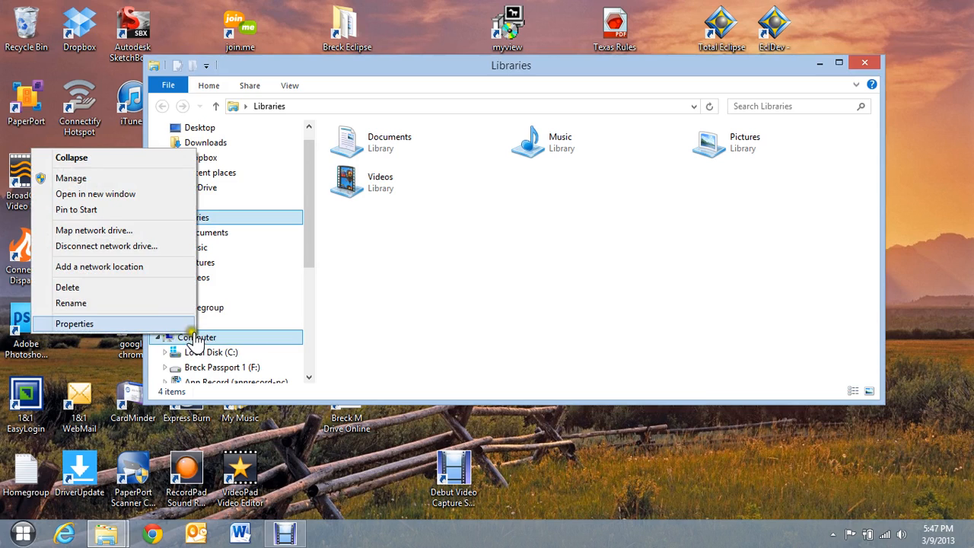
pyautogui.moveTo(70, 178)
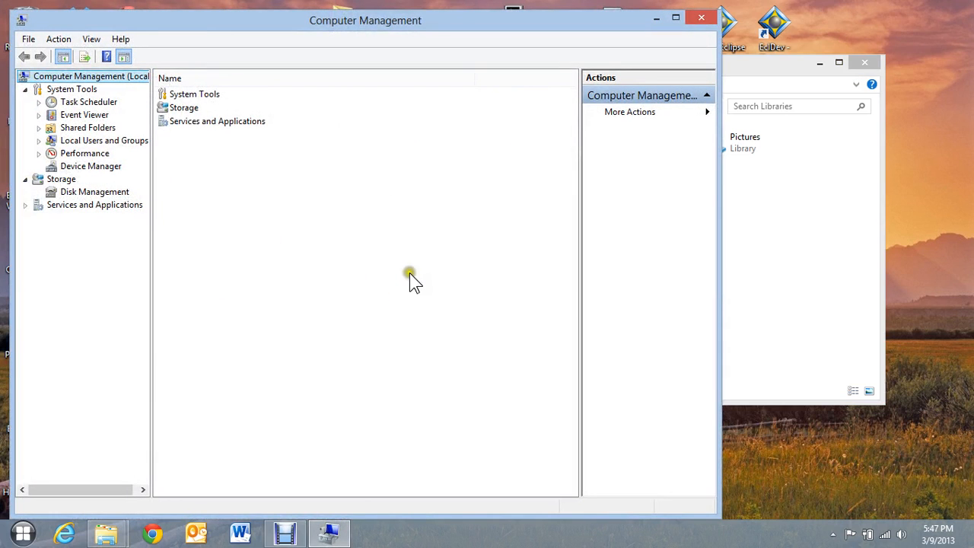
pyautogui.moveTo(236, 119)
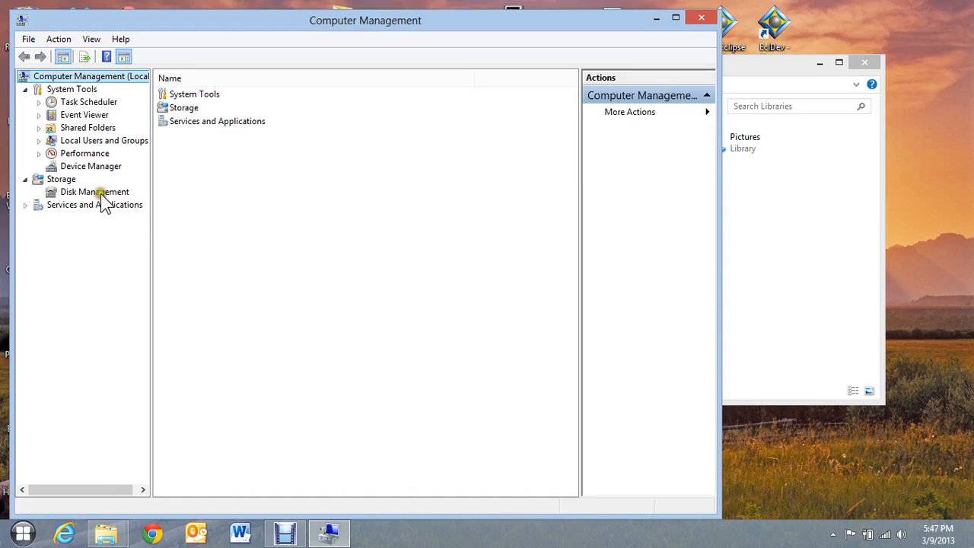
# Show Disk Management with Breck Passport 1 (F:) healthy and Disk 2 offline
pyautogui.click(89, 192)
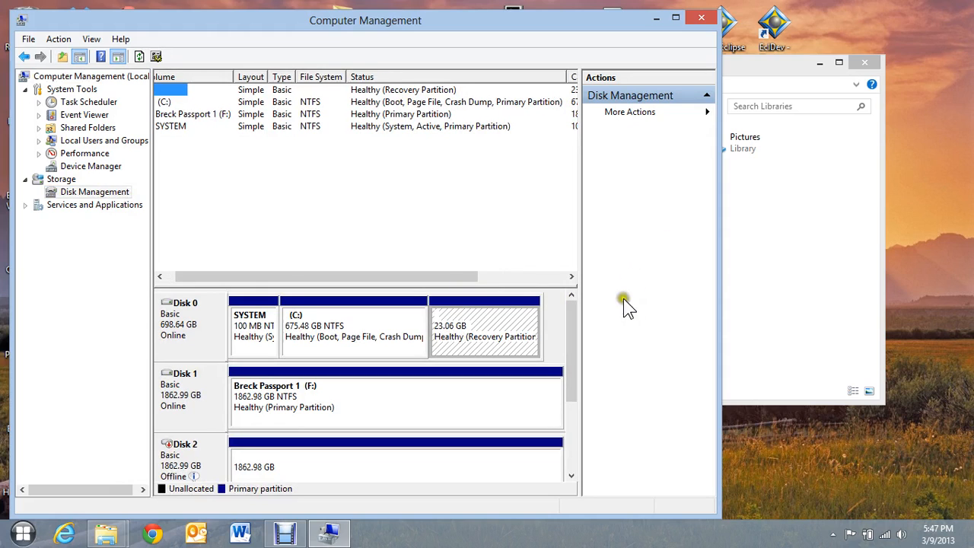
pyautogui.scroll(-3)
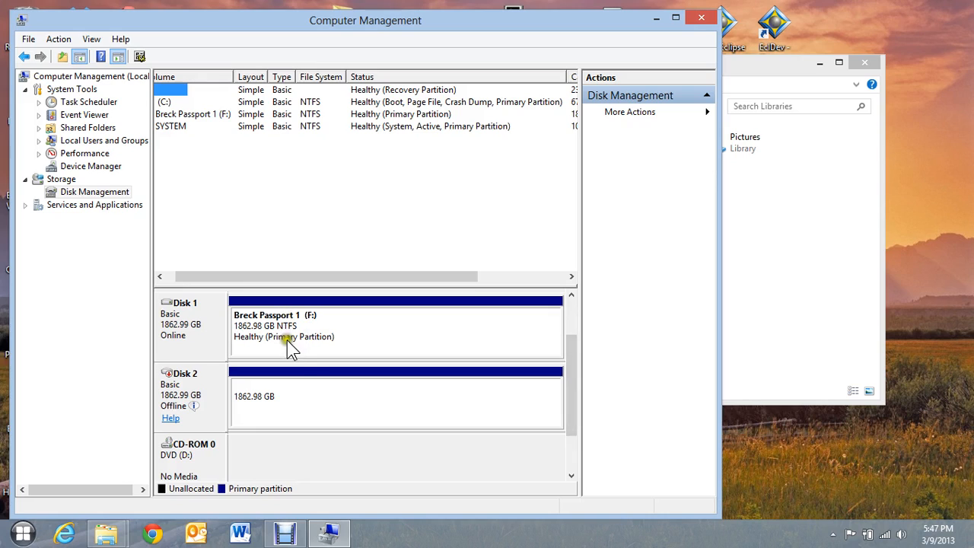
pyautogui.moveTo(176, 335)
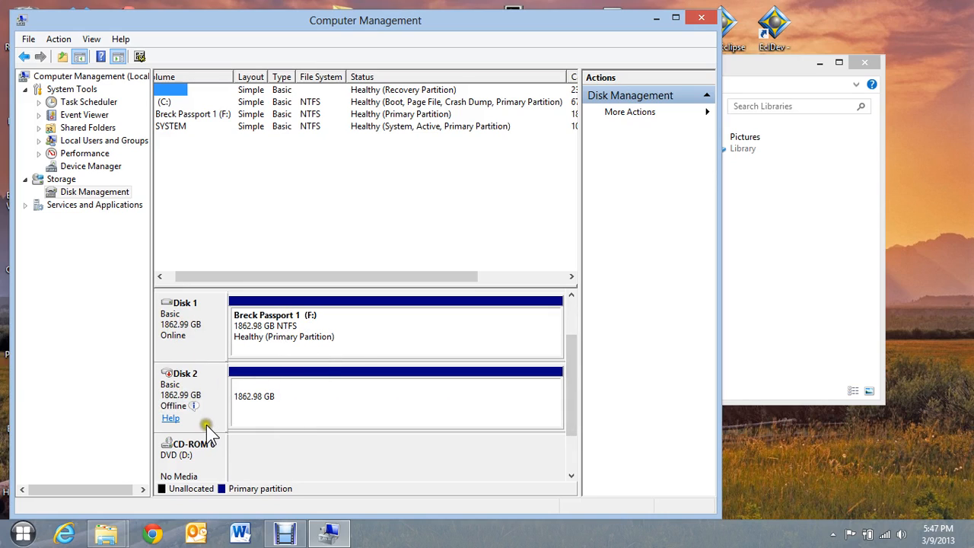
pyautogui.moveTo(301, 390)
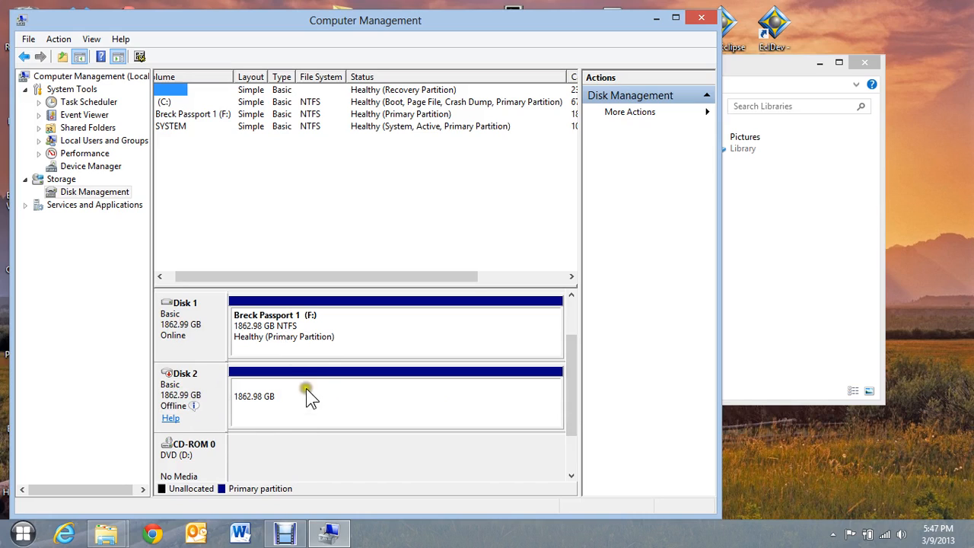
pyautogui.moveTo(198, 338)
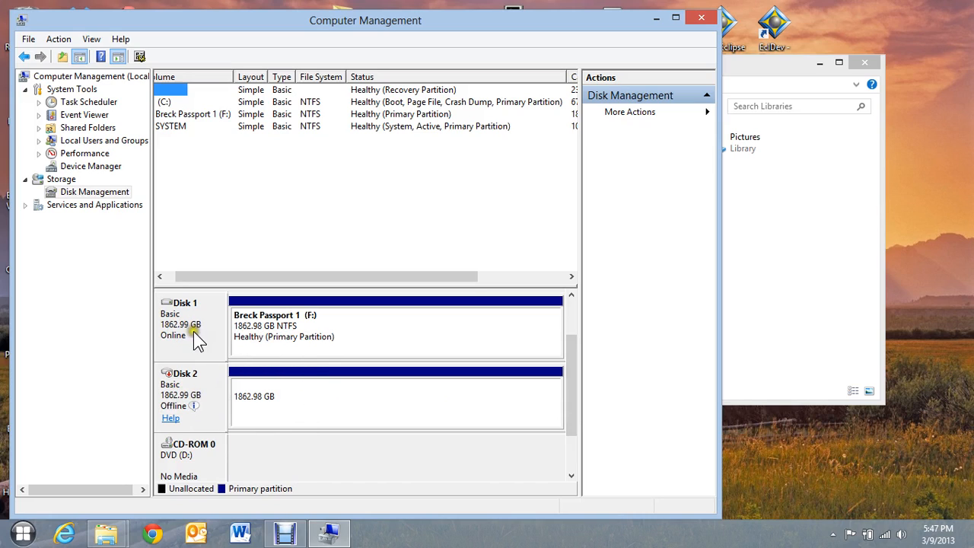
pyautogui.moveTo(426, 386)
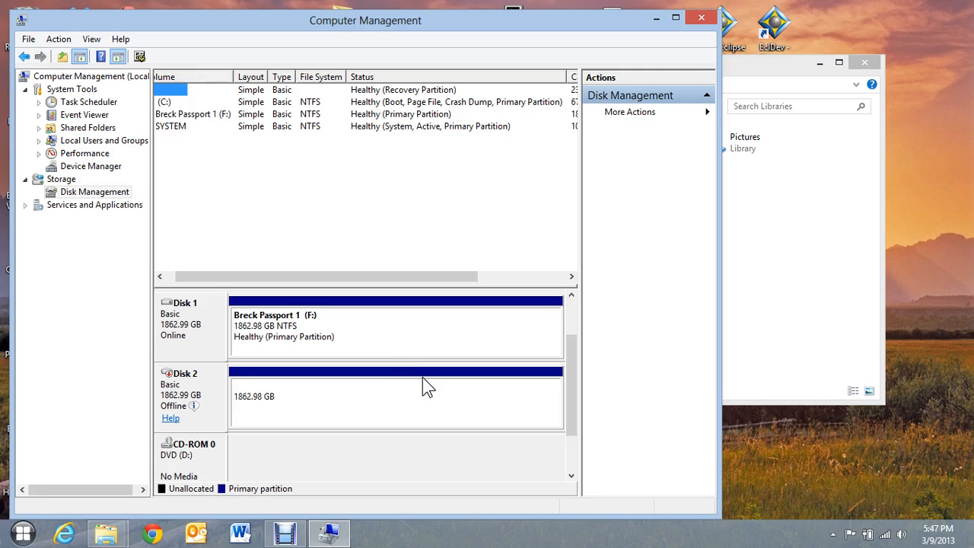
pyautogui.moveTo(234, 408)
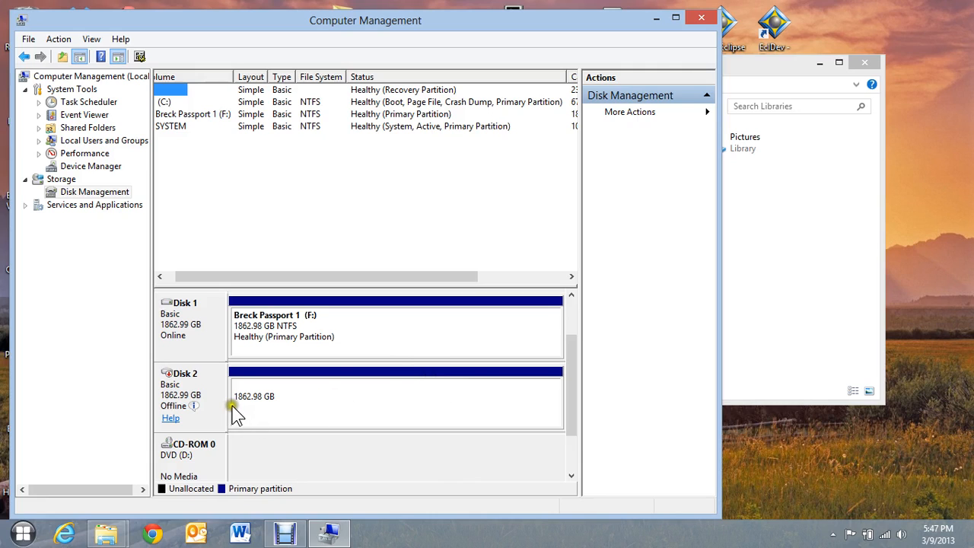
pyautogui.moveTo(213, 381)
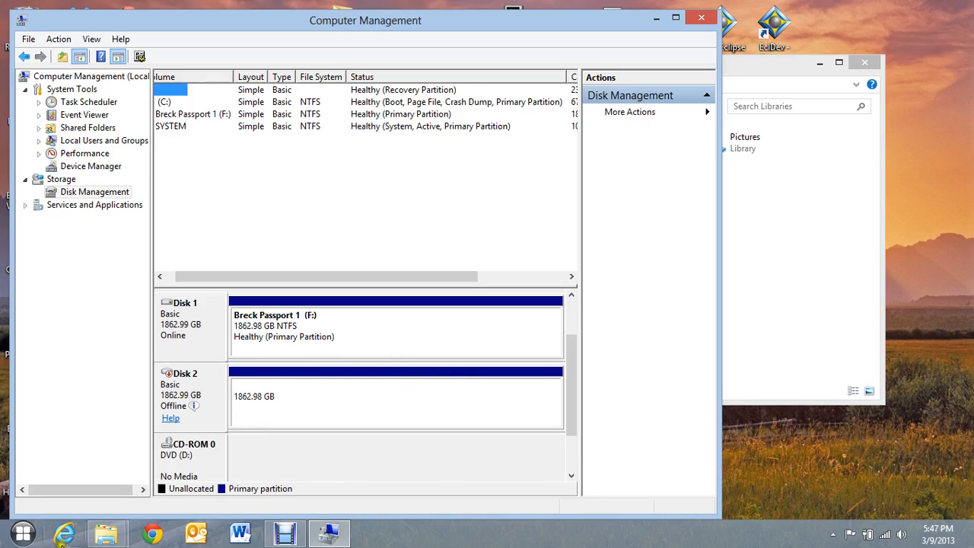
pyautogui.moveTo(21, 529)
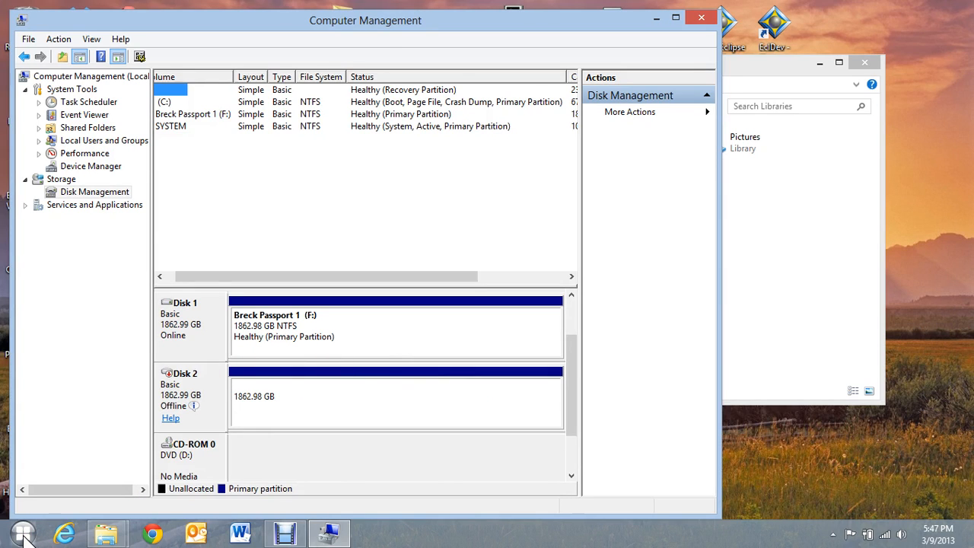
# Launch a Command Prompt window by searching for cmd from Start
pyautogui.click(18, 527)
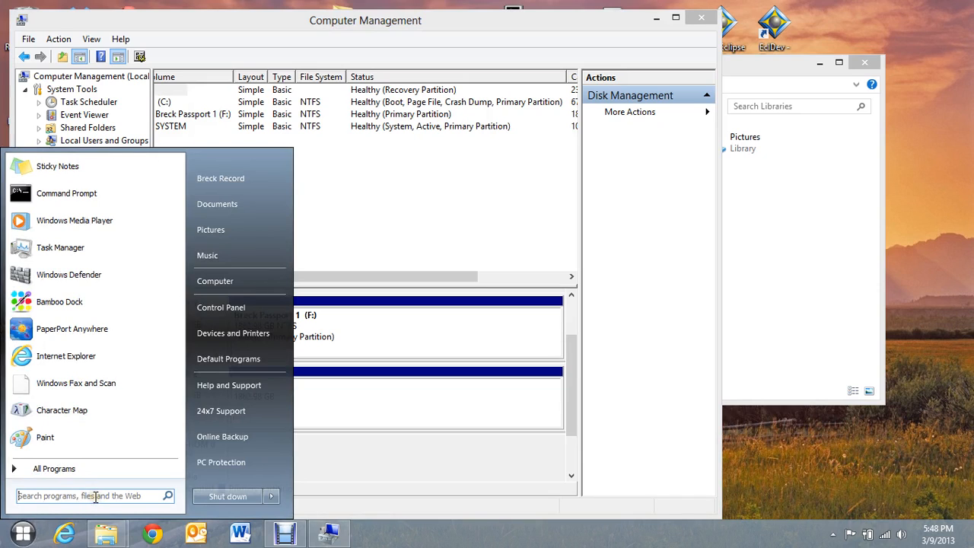
pyautogui.click(92, 496)
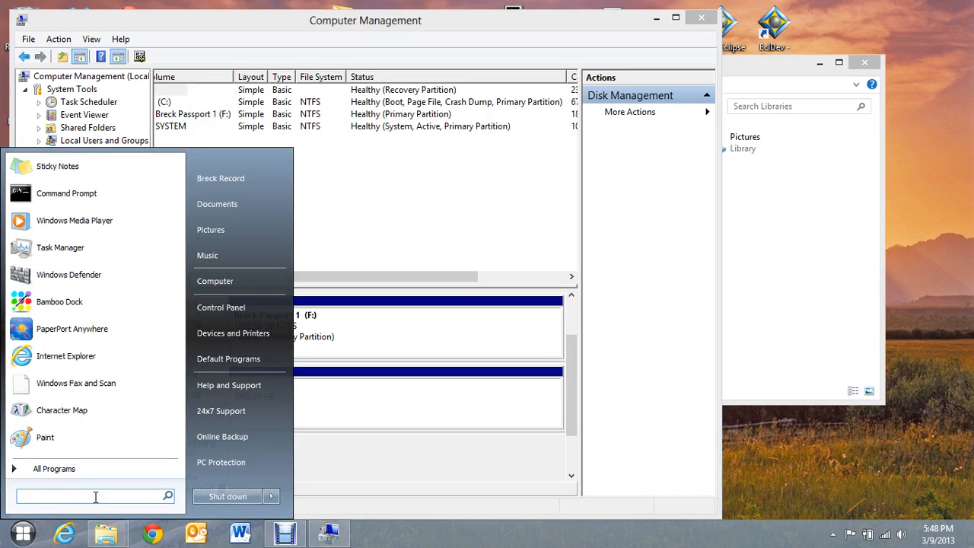
pyautogui.write('cmd')
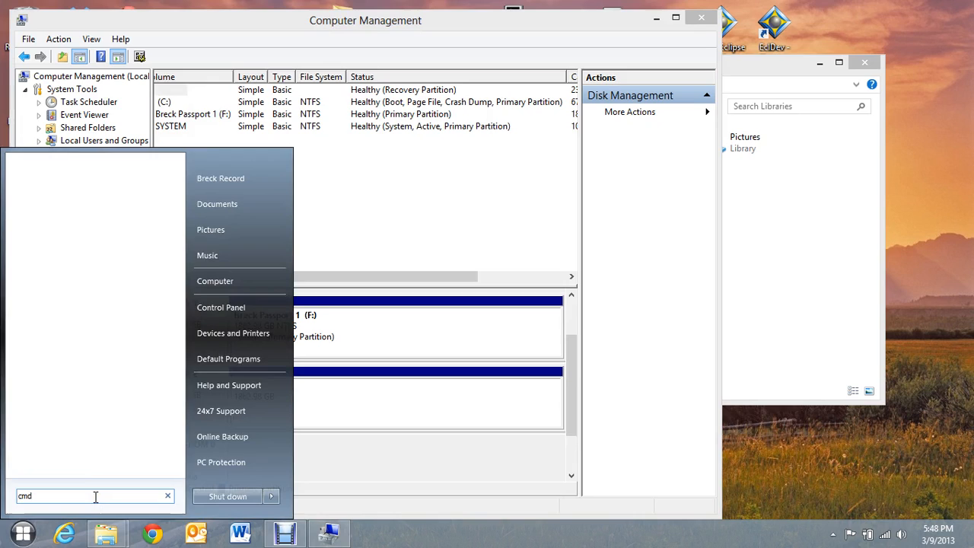
pyautogui.press('Enter')
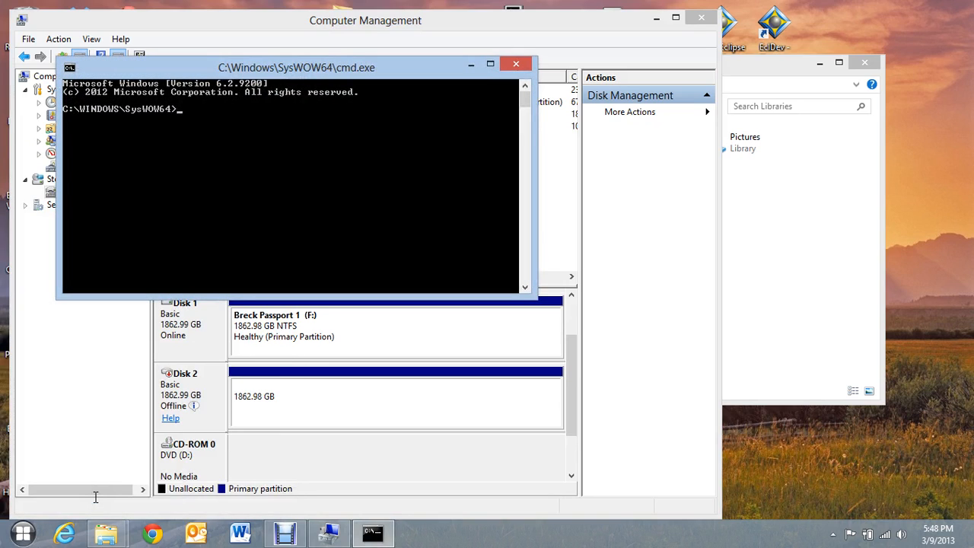
# Change to C:\ with cd\ and start DiskPart
pyautogui.write('c')
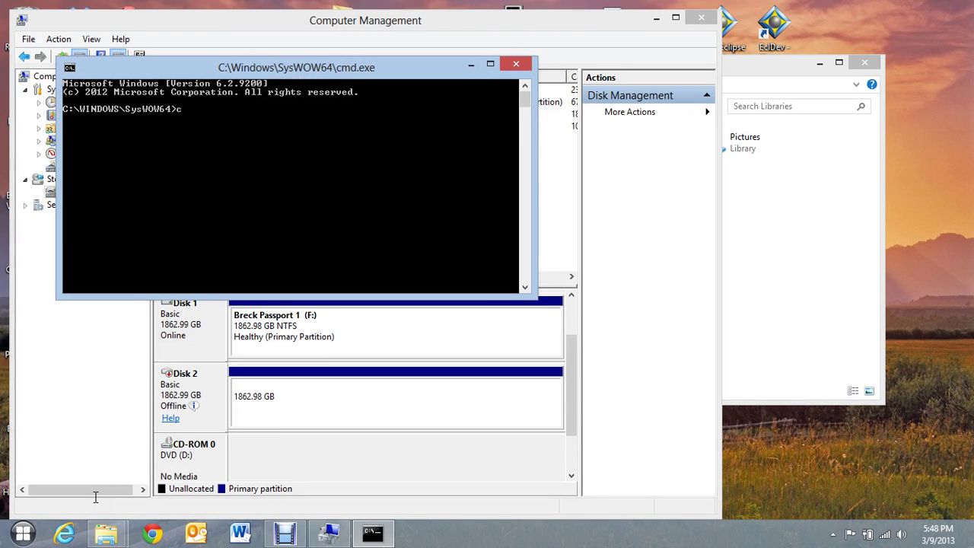
pyautogui.write('cd\\')
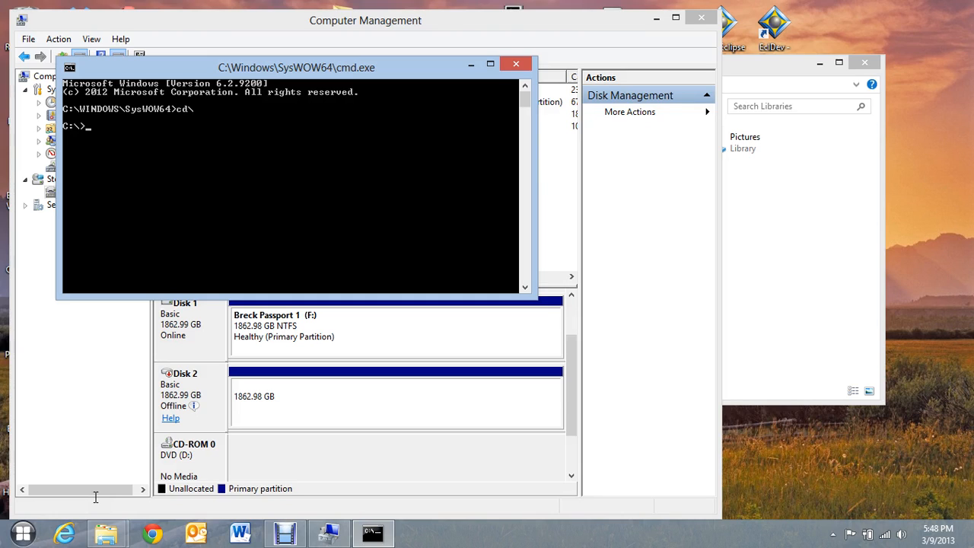
pyautogui.write('diskpart')
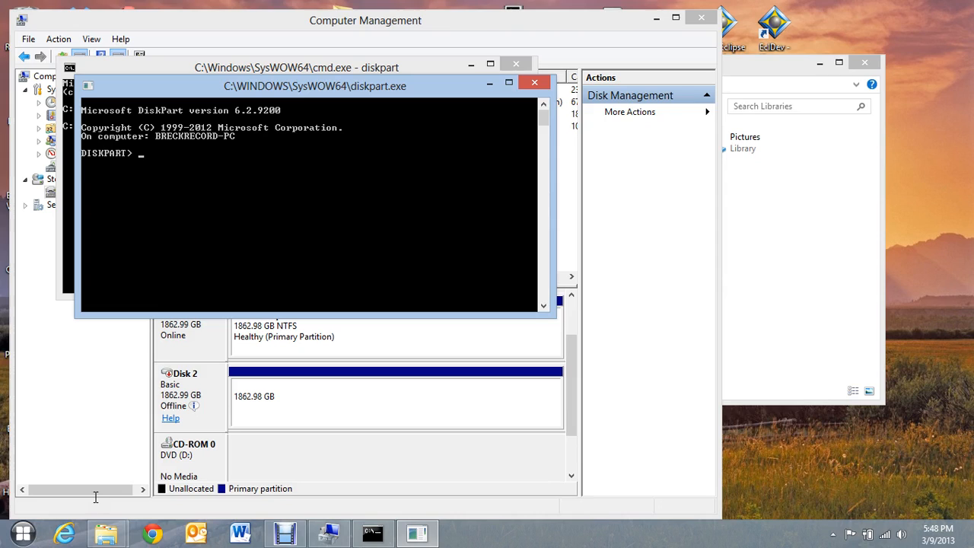
# Run 'list disk' to show Disk 2 offline, then select Disk 1
pyautogui.write('1')
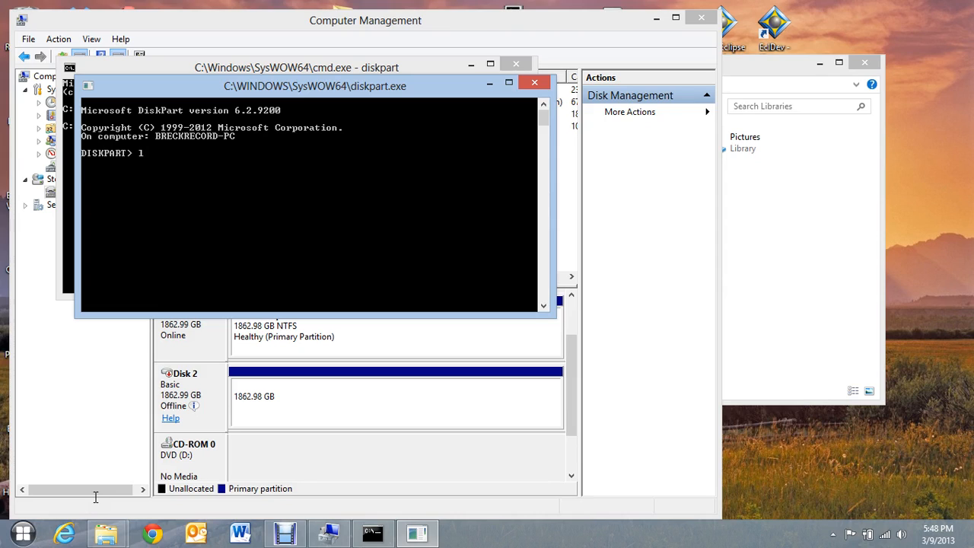
pyautogui.write('list disk')
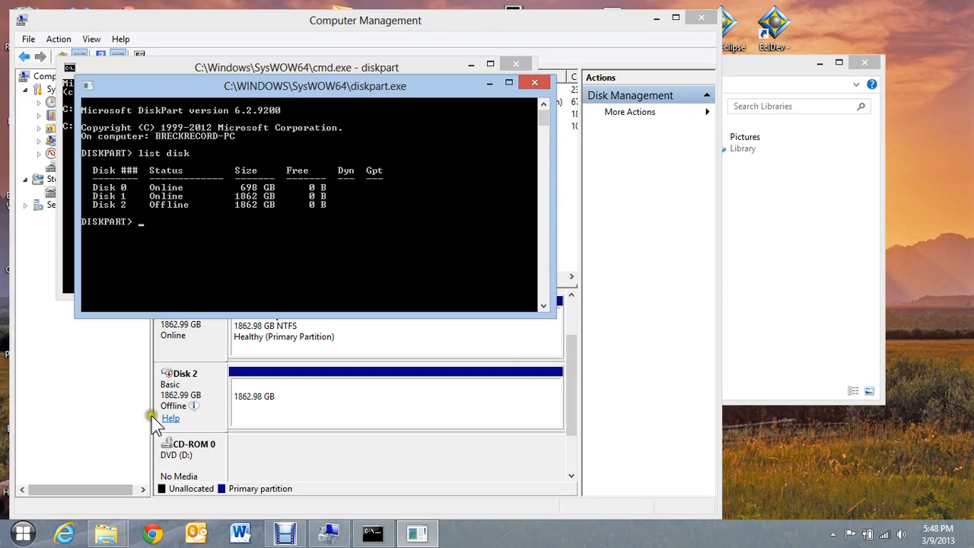
pyautogui.moveTo(189, 244)
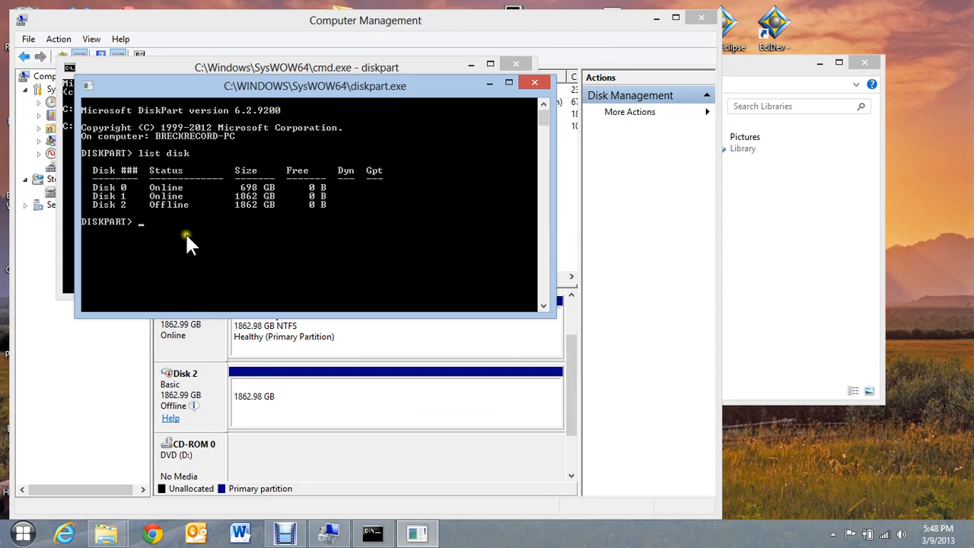
pyautogui.moveTo(256, 197)
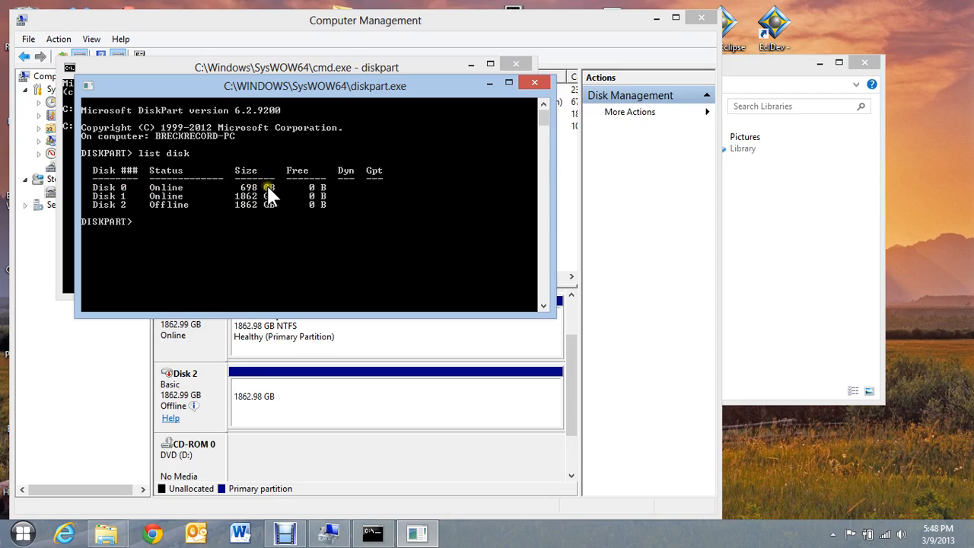
pyautogui.moveTo(256, 192)
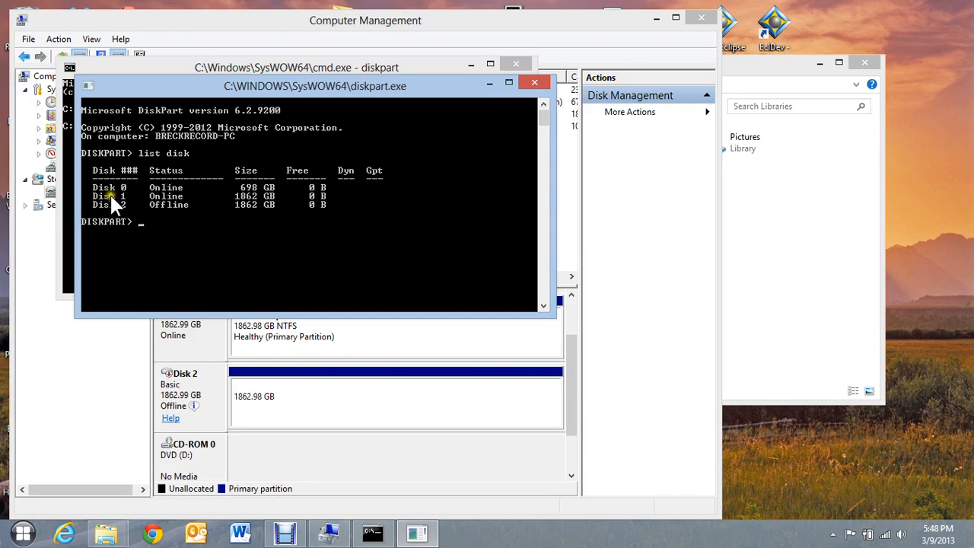
pyautogui.moveTo(185, 199)
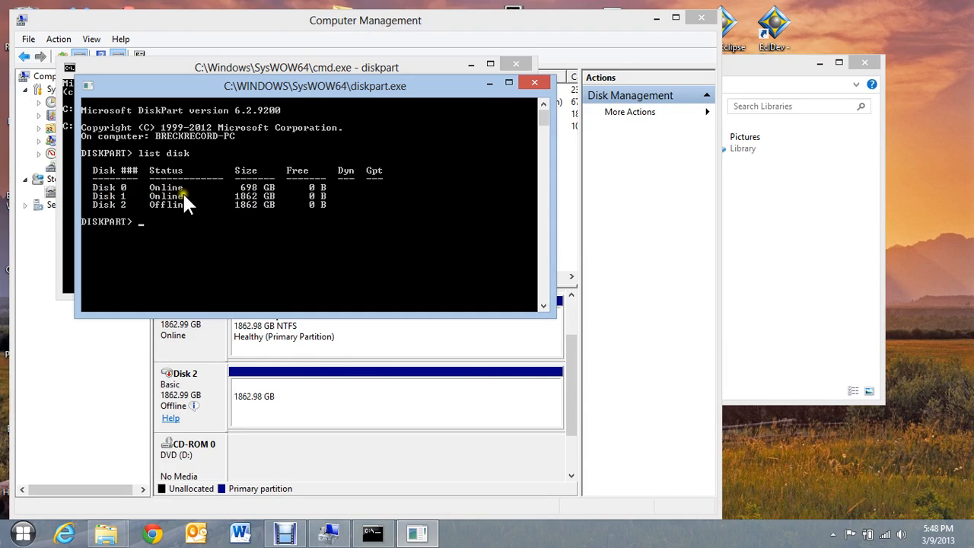
pyautogui.moveTo(228, 204)
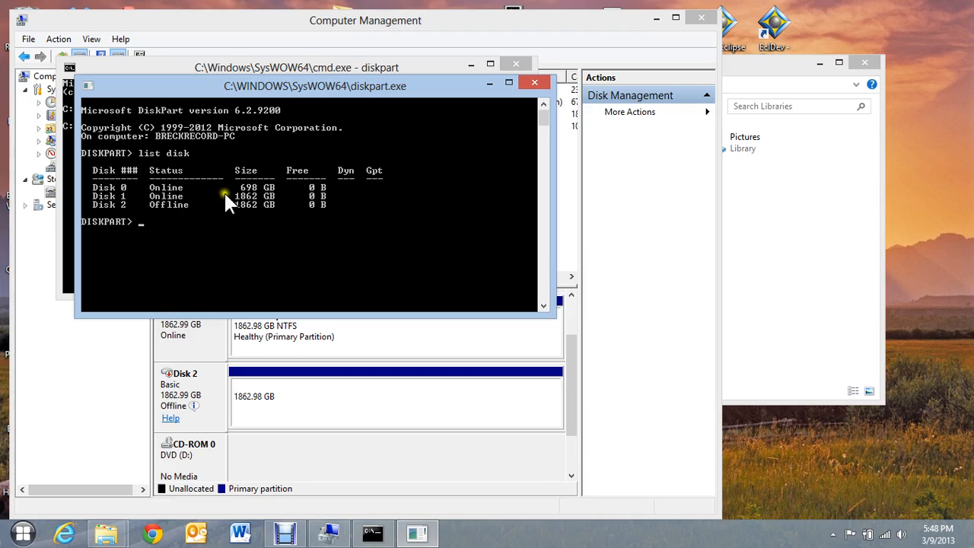
pyautogui.moveTo(169, 215)
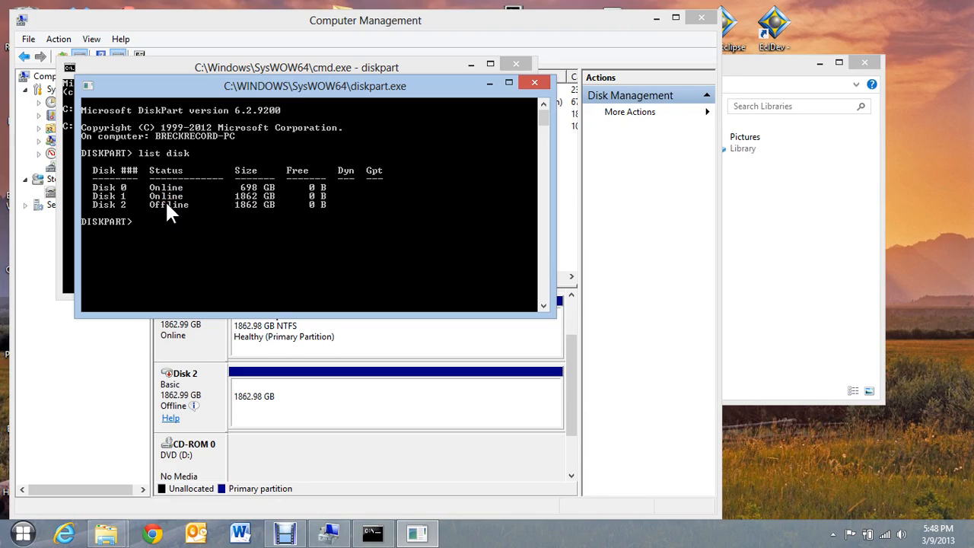
pyautogui.moveTo(191, 213)
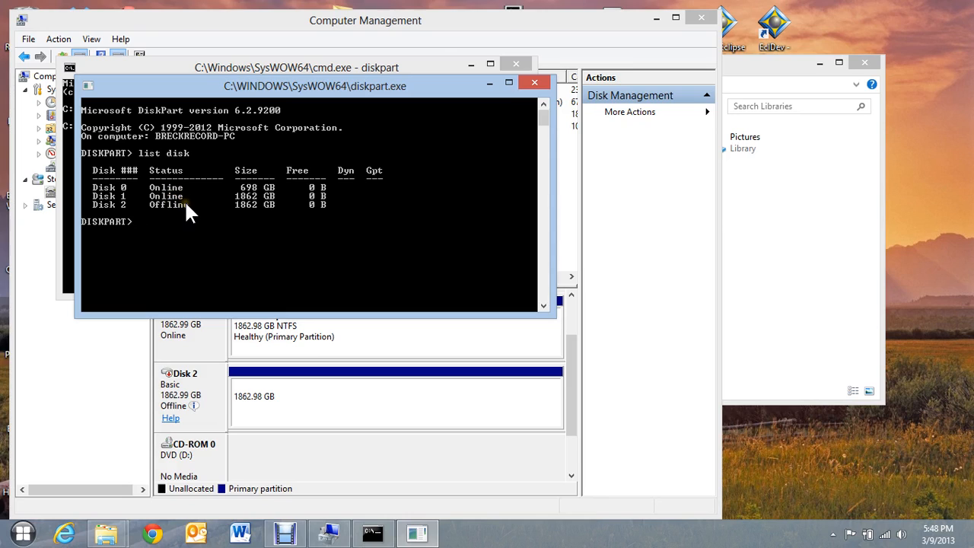
pyautogui.write('select disk 1')
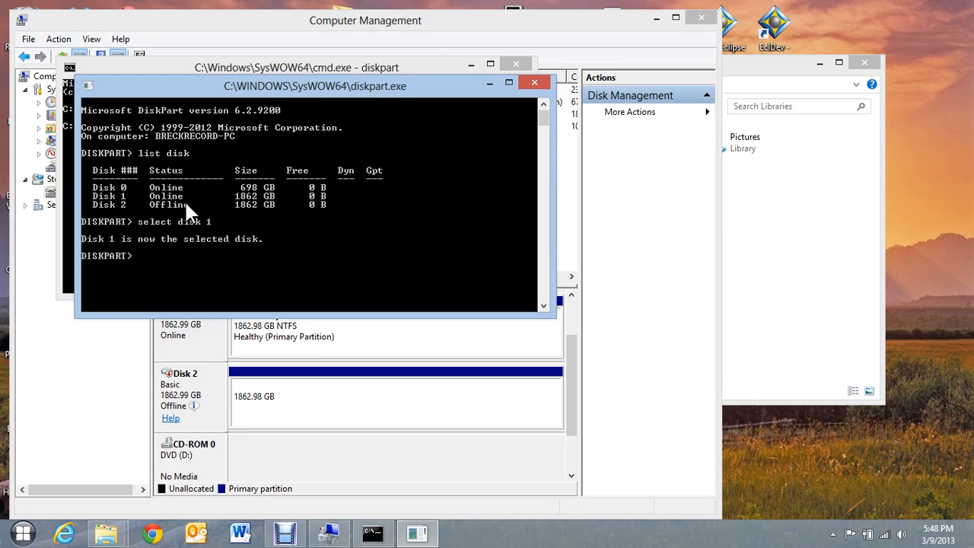
# Run 'uniqueid disk' on Disk 1, getting ID 0005F107 after some mistyped attempts
pyautogui.write('uniqueid disk')
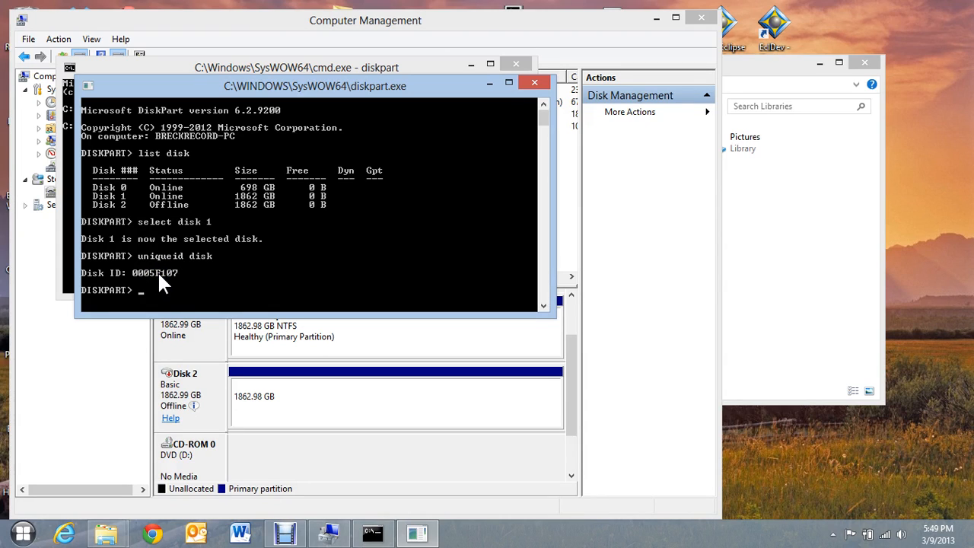
pyautogui.write('select disk 2')
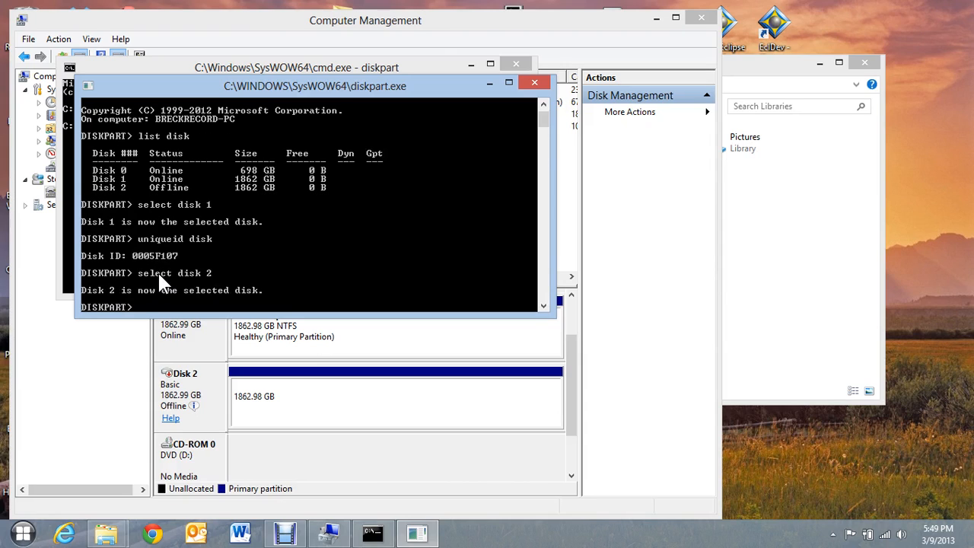
pyautogui.write('unqui')
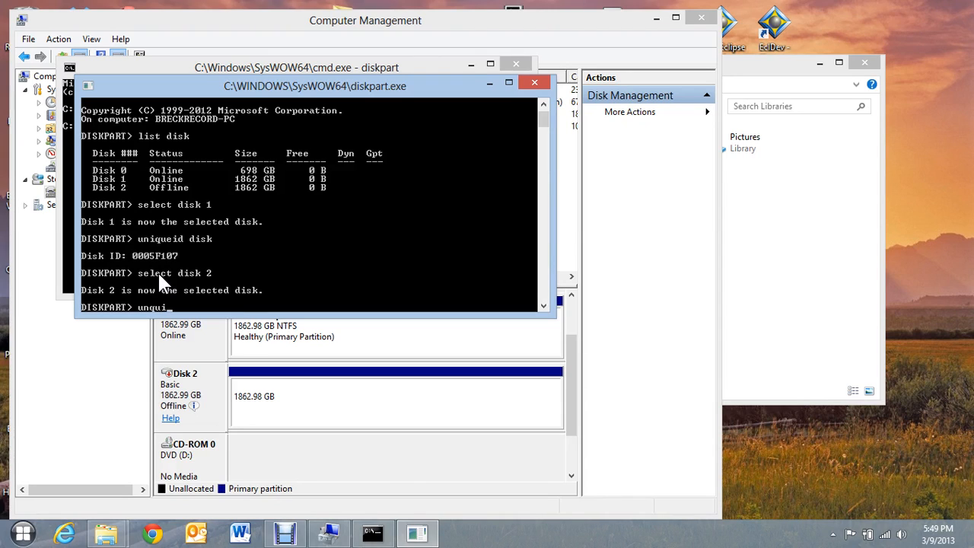
pyautogui.write('d')
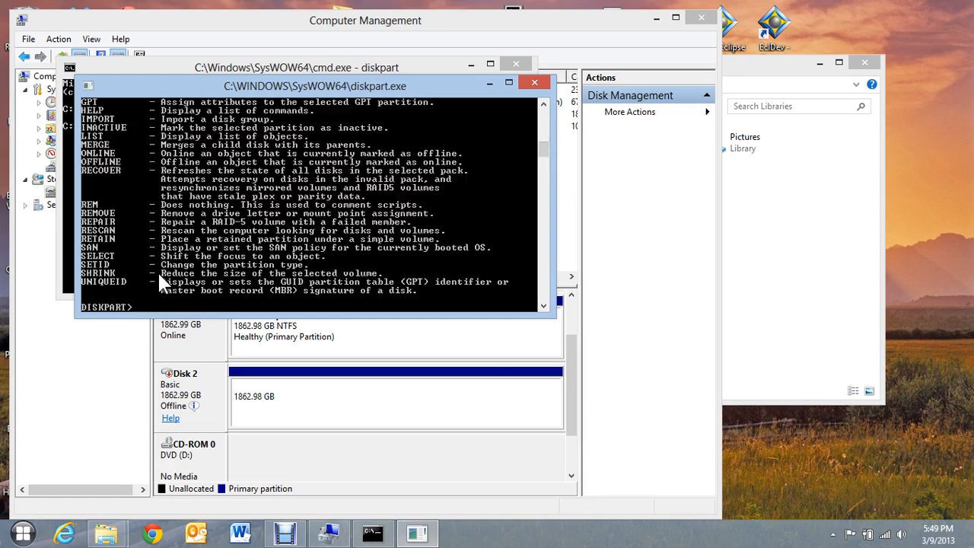
pyautogui.write('u')
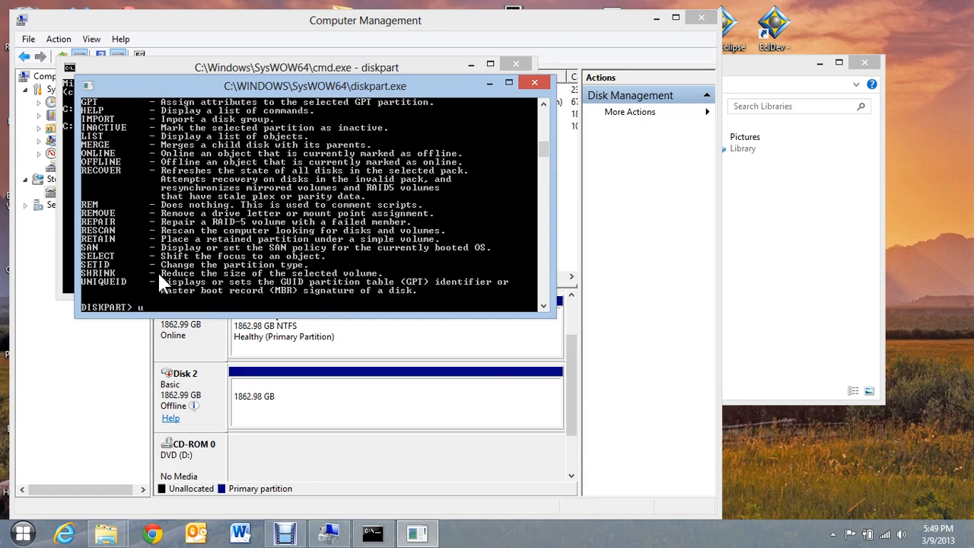
pyautogui.write('niqueid disk')
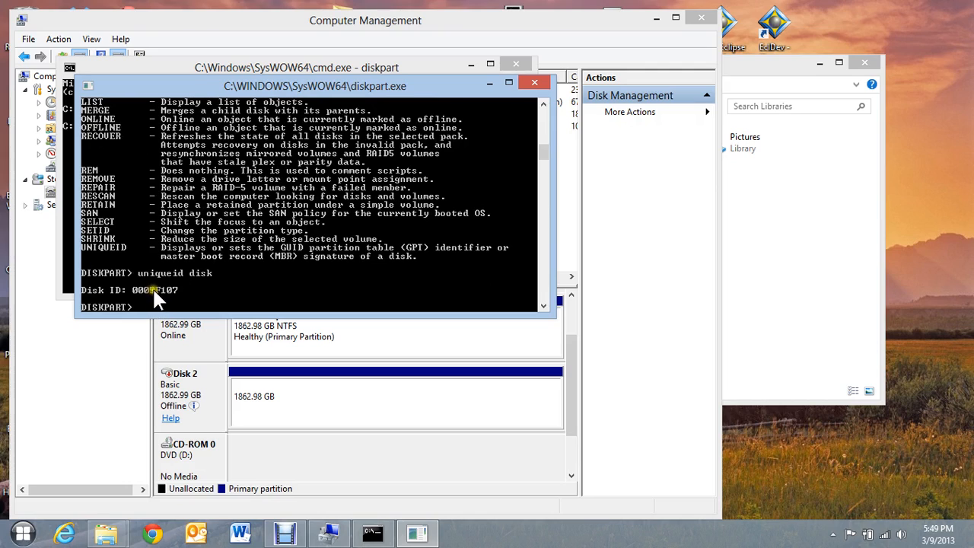
pyautogui.moveTo(222, 295)
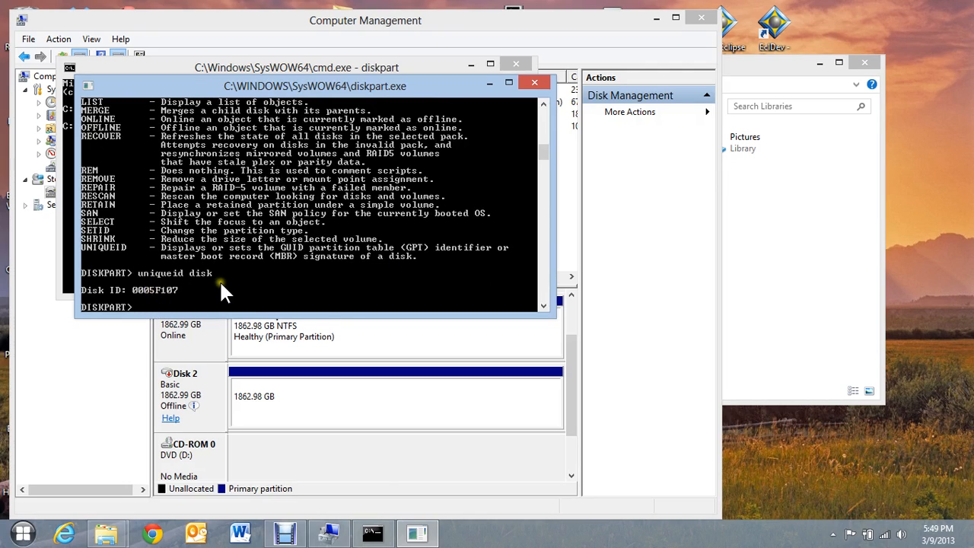
# Select Disk 2 and run 'uniqueid disk', showing the same ID 0005F107
pyautogui.write('select disk 1')
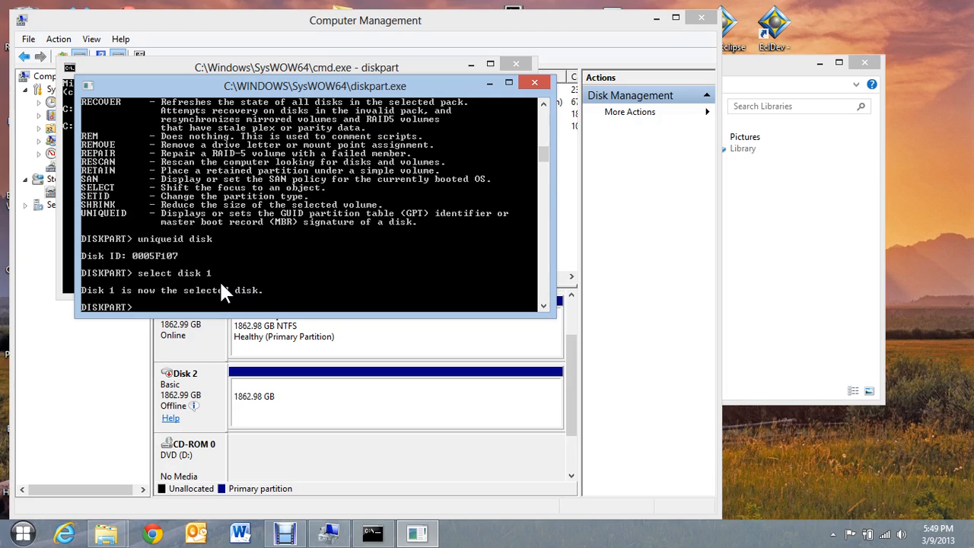
pyautogui.write('uniqueid disk')
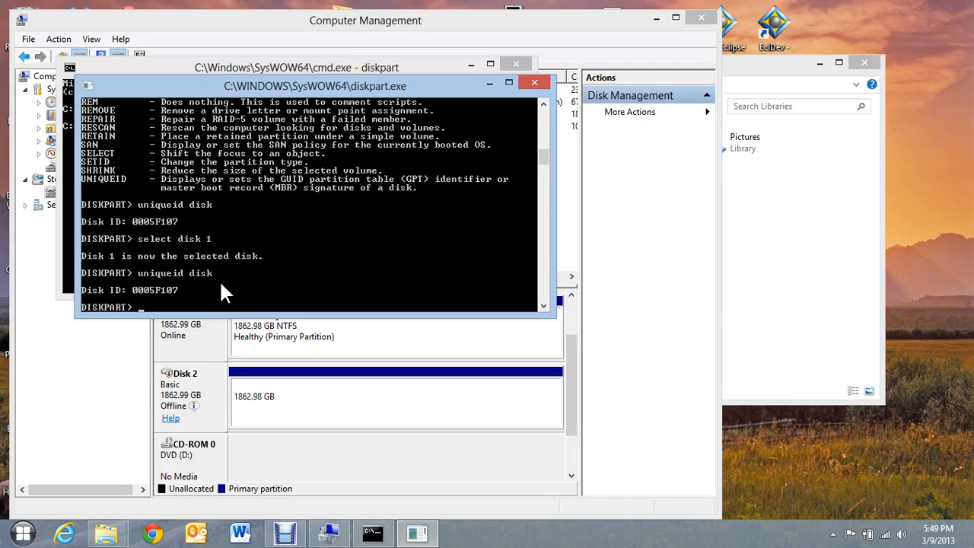
pyautogui.write('select disk 2')
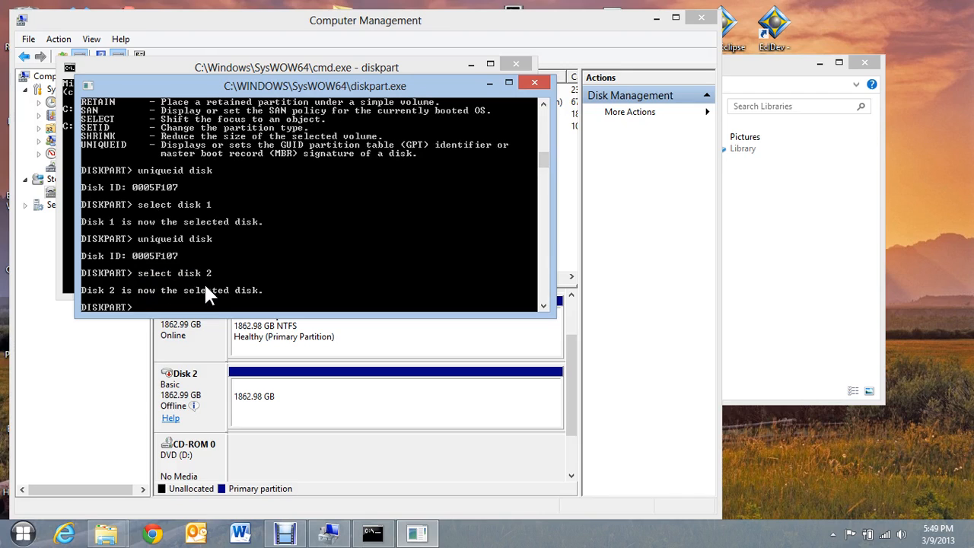
pyautogui.write('uniqueid disk')
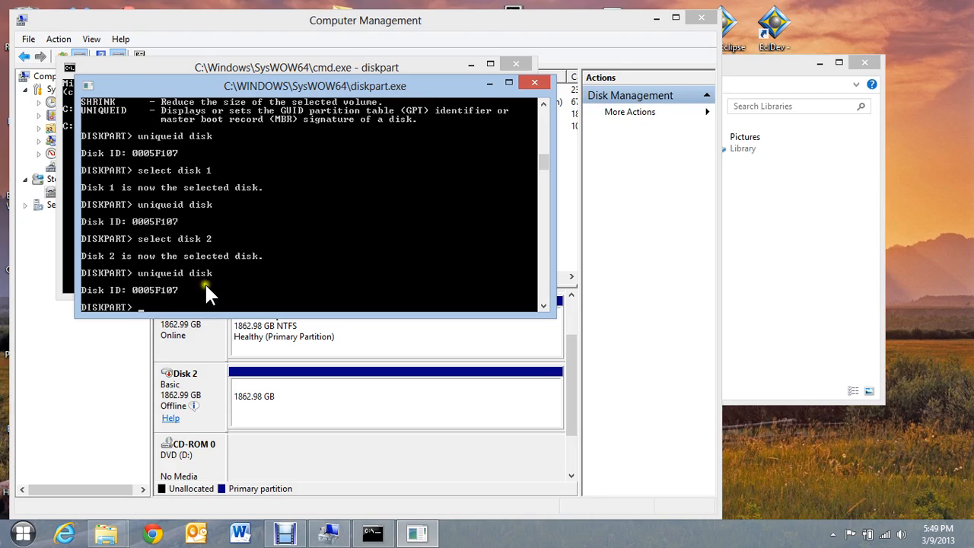
pyautogui.moveTo(201, 199)
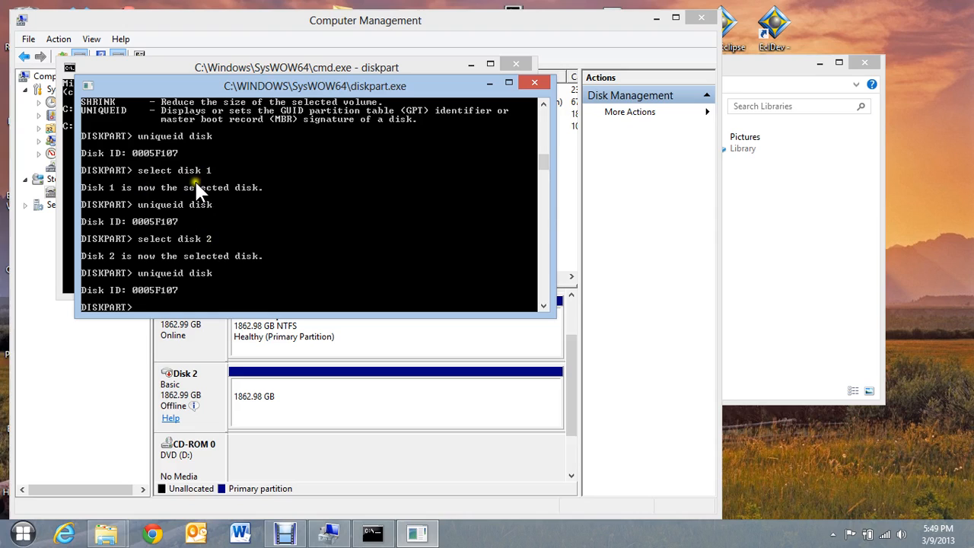
pyautogui.moveTo(170, 228)
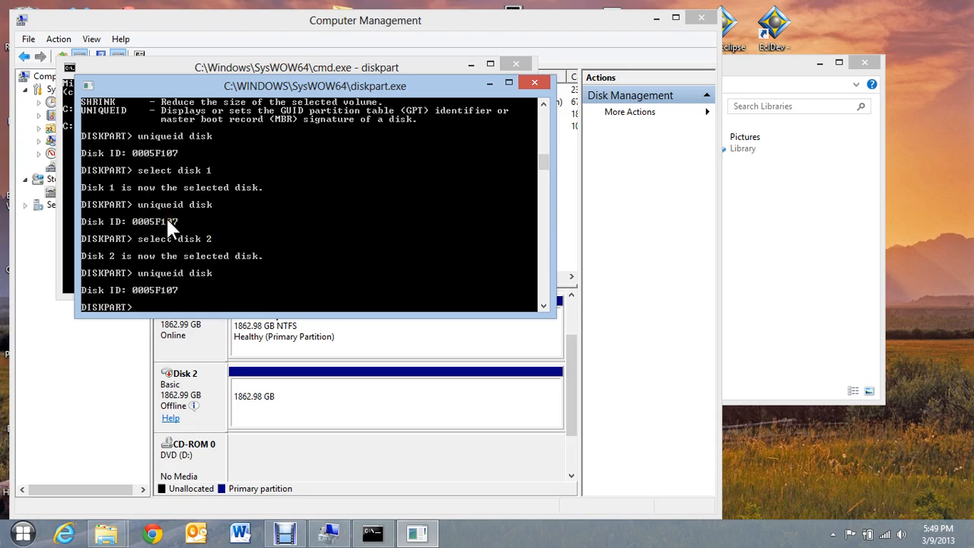
pyautogui.moveTo(152, 303)
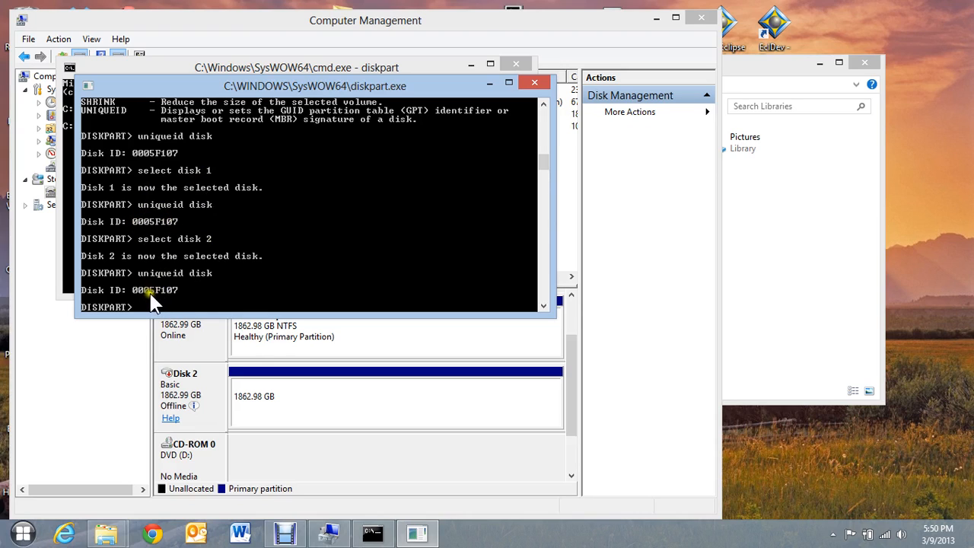
pyautogui.moveTo(299, 275)
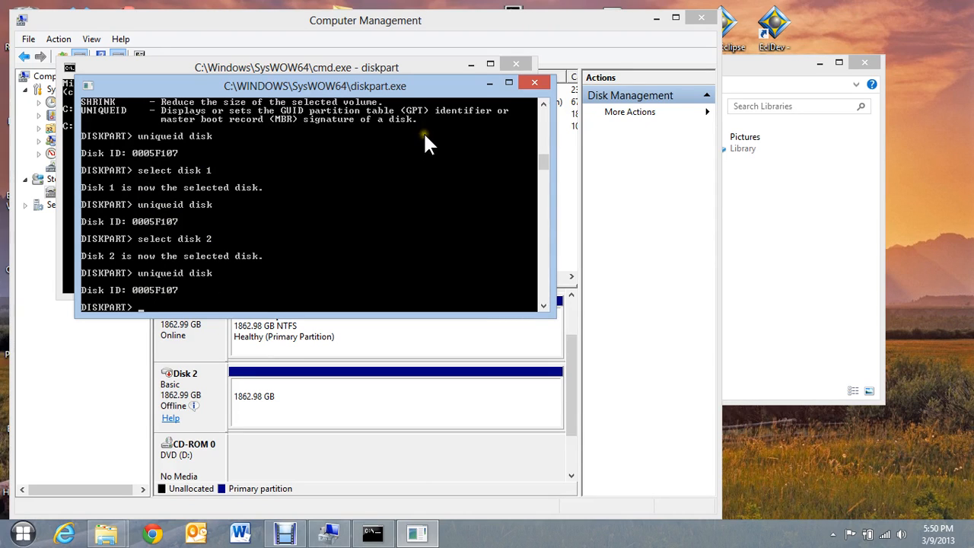
pyautogui.moveTo(242, 408)
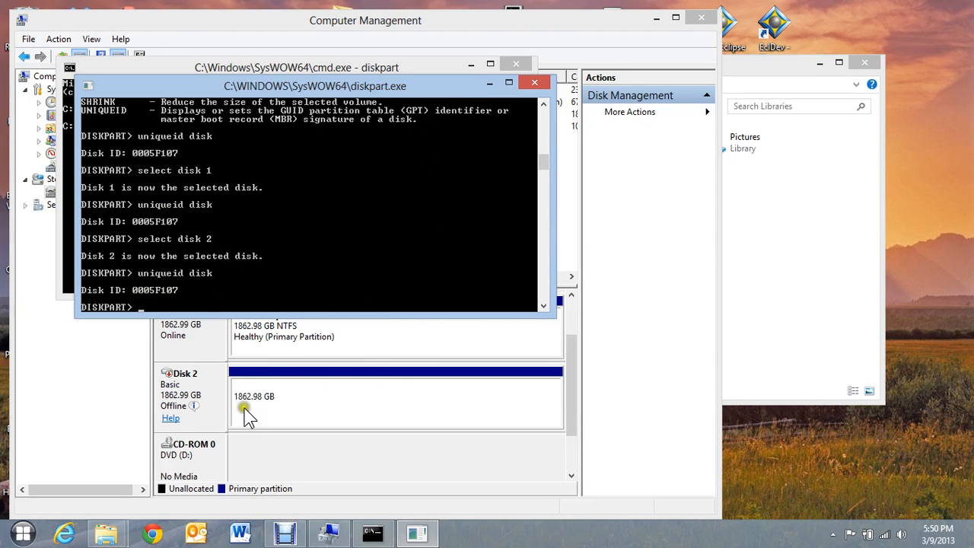
pyautogui.moveTo(374, 40)
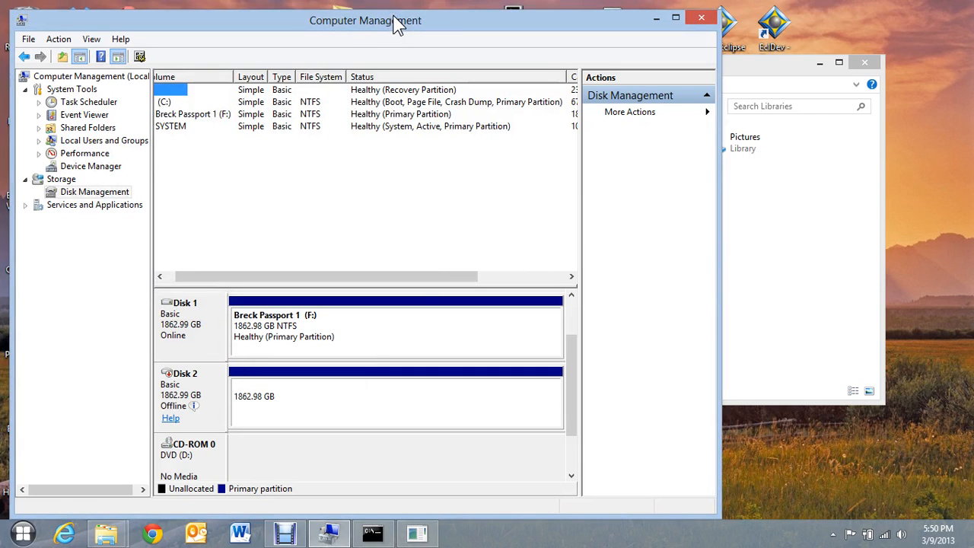
pyautogui.moveTo(216, 249)
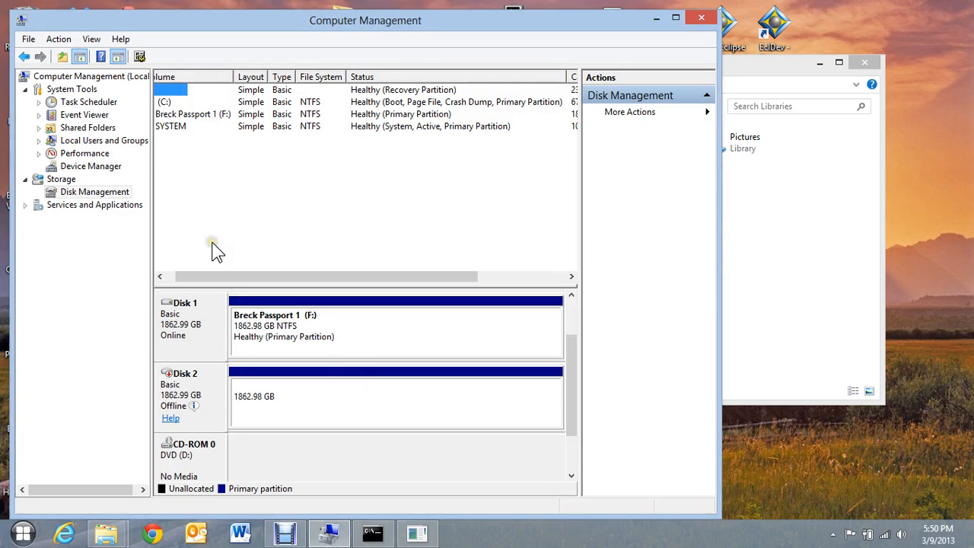
pyautogui.moveTo(156, 257)
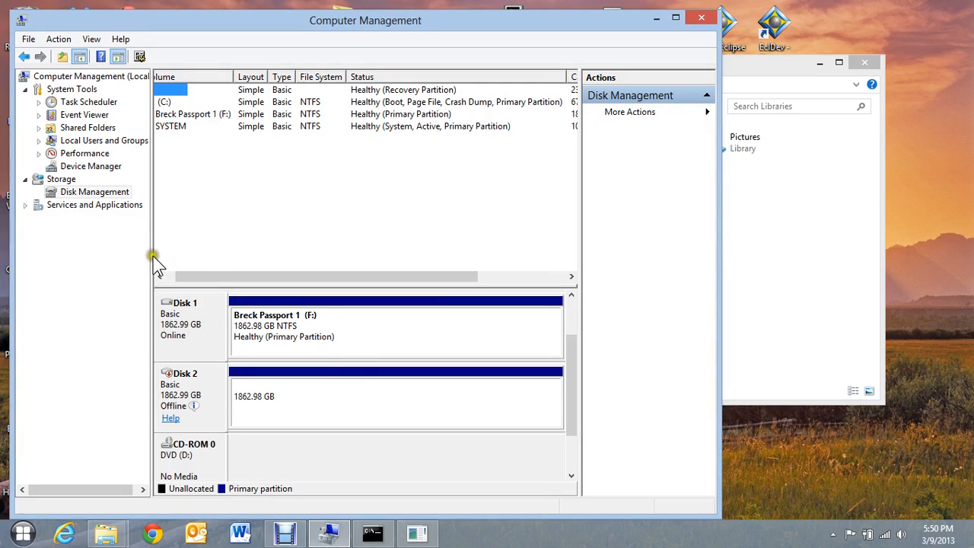
pyautogui.moveTo(173, 382)
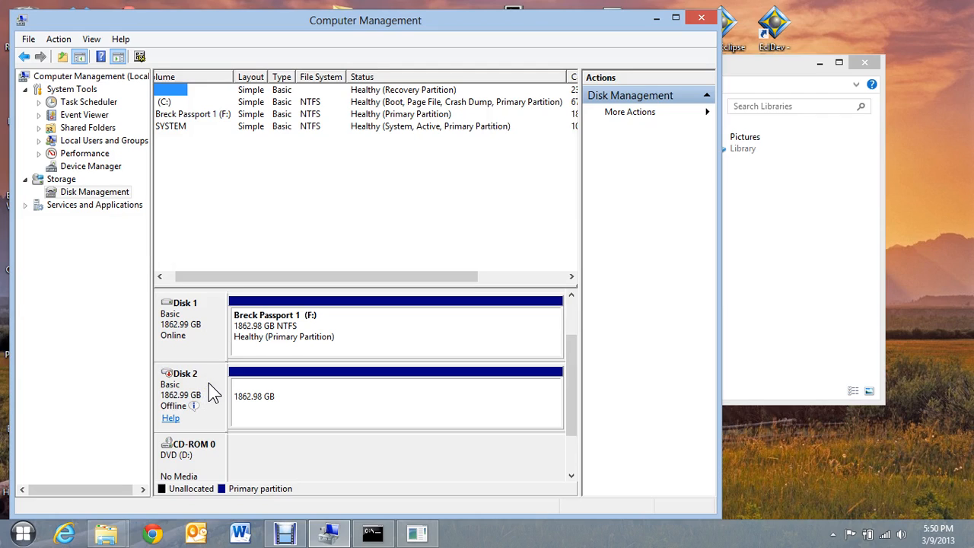
# Bring offline Disk 2 online so Breck Passport 2 (E:) shows as a healthy NTFS partition
pyautogui.rightClick(185, 388)
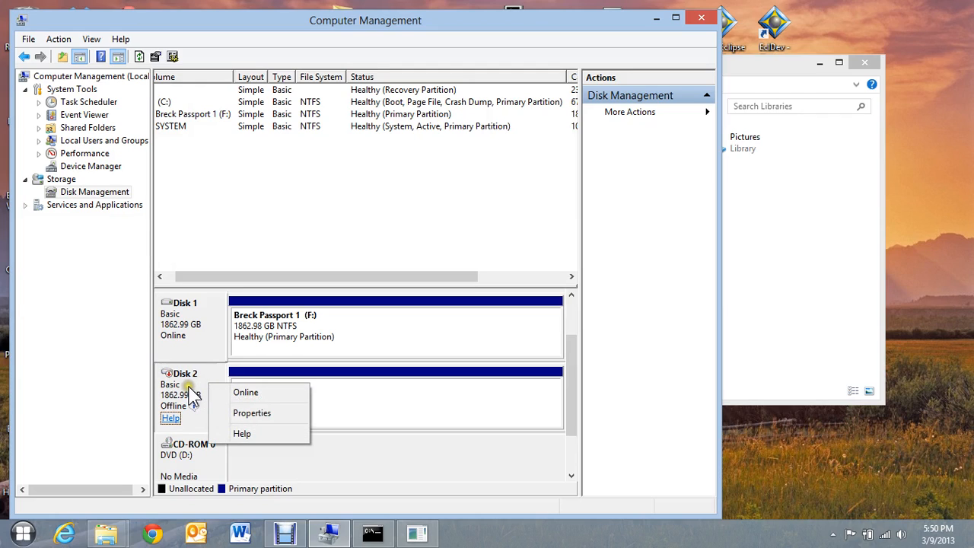
pyautogui.moveTo(246, 393)
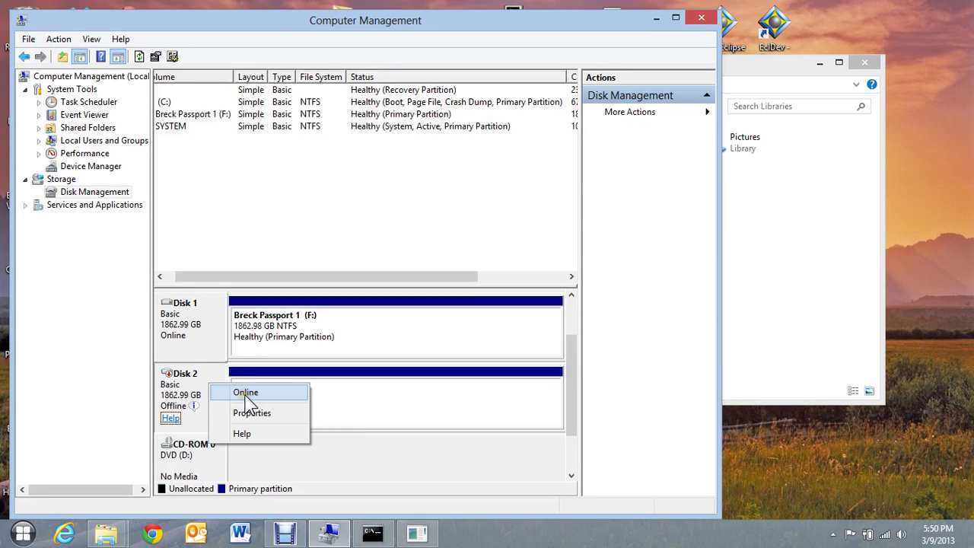
pyautogui.moveTo(250, 423)
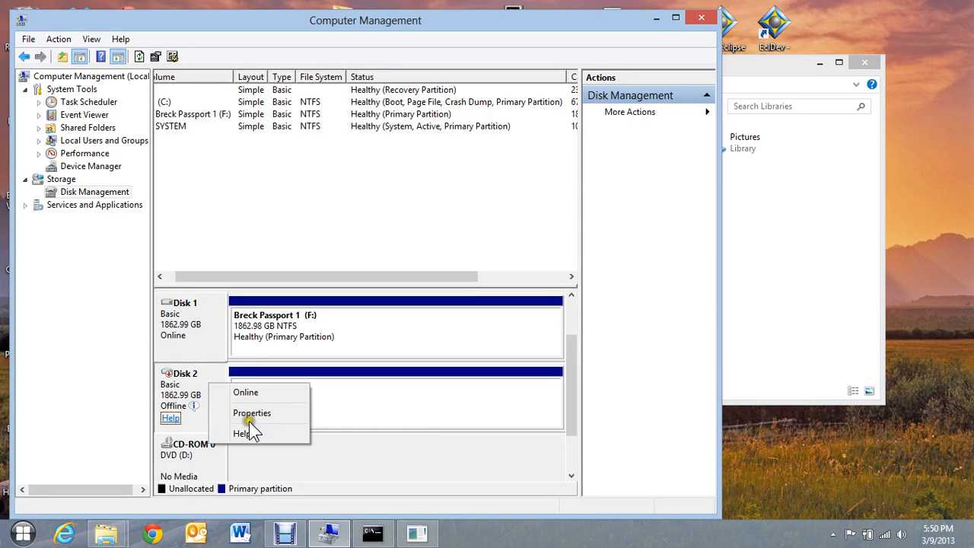
pyautogui.moveTo(257, 392)
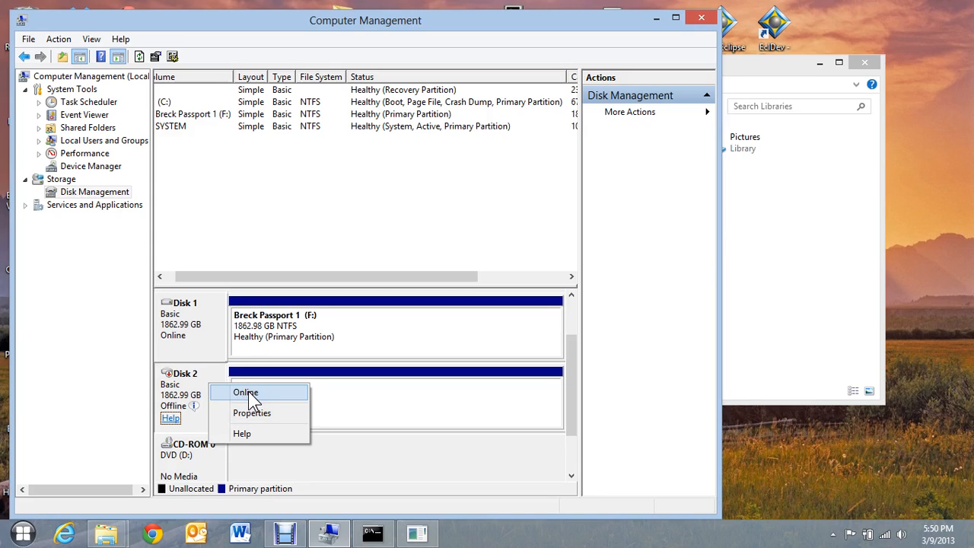
pyautogui.click(246, 393)
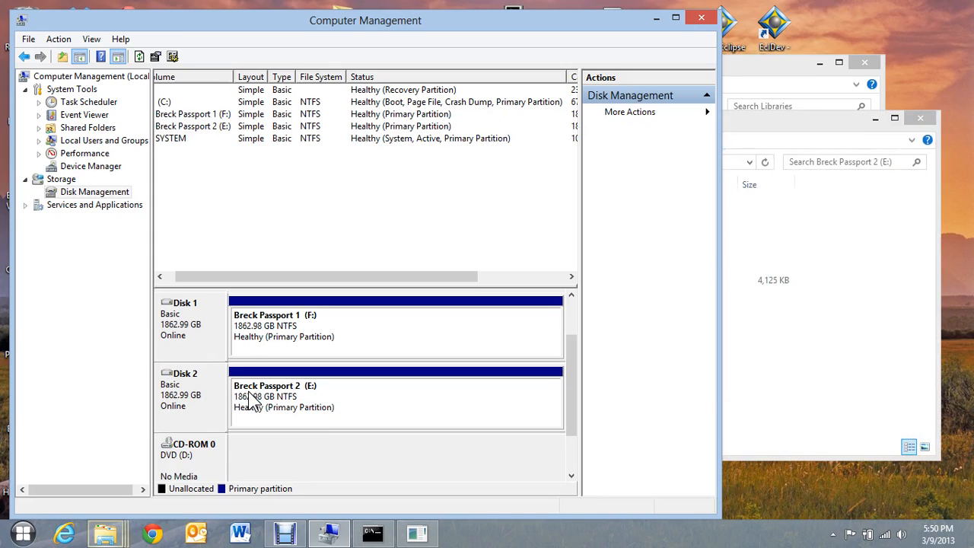
pyautogui.moveTo(318, 411)
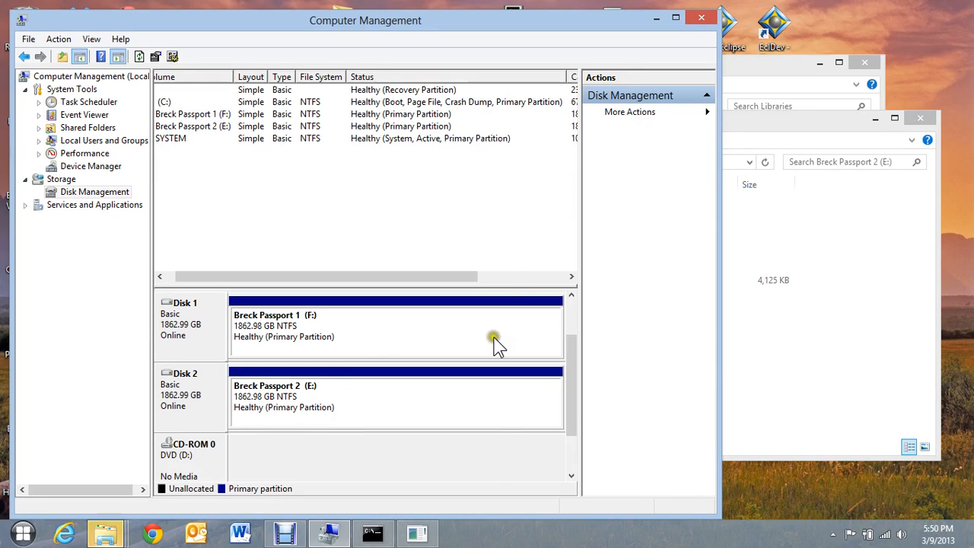
pyautogui.moveTo(453, 371)
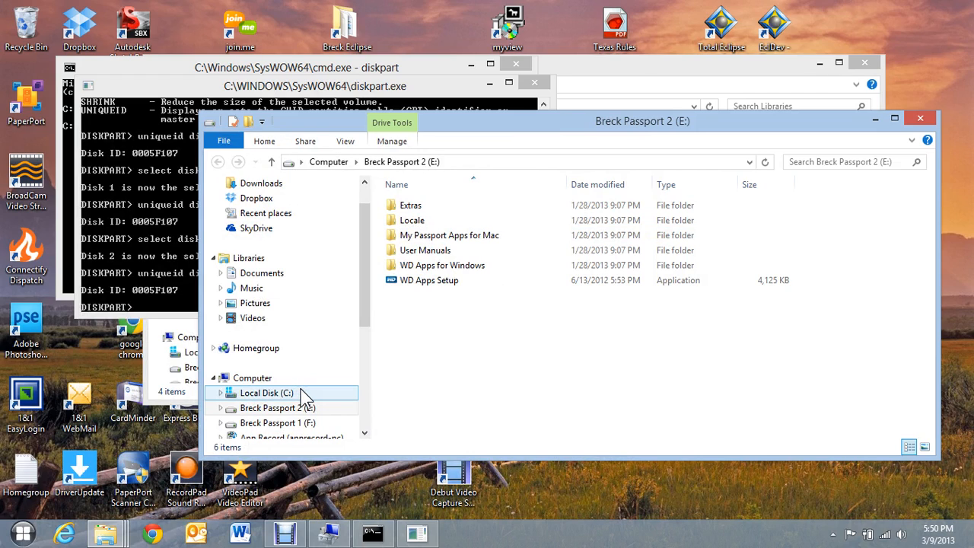
# Browse Breck Passport 2 (E:) in the navigation pane alongside Breck Passport 1 (F:)
pyautogui.click(280, 408)
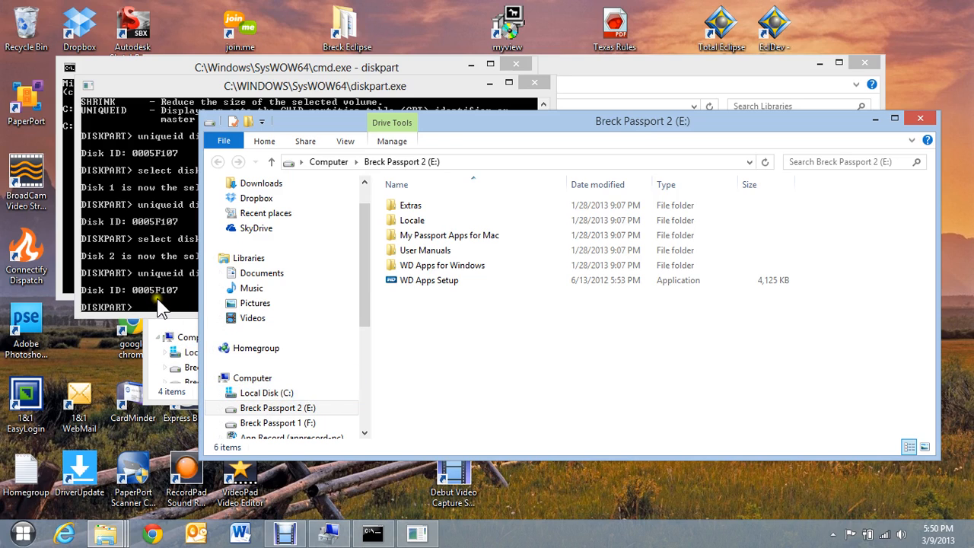
pyautogui.moveTo(154, 308)
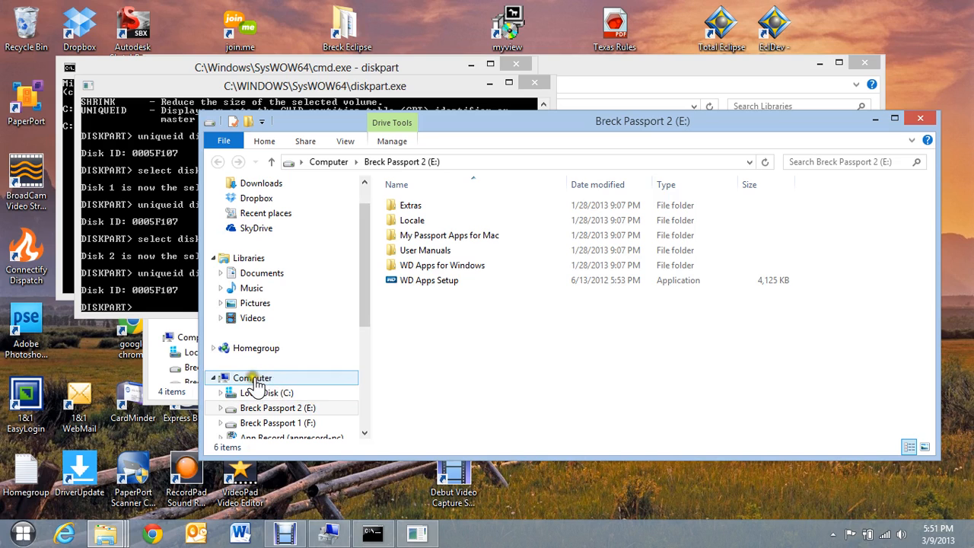
pyautogui.rightClick(253, 378)
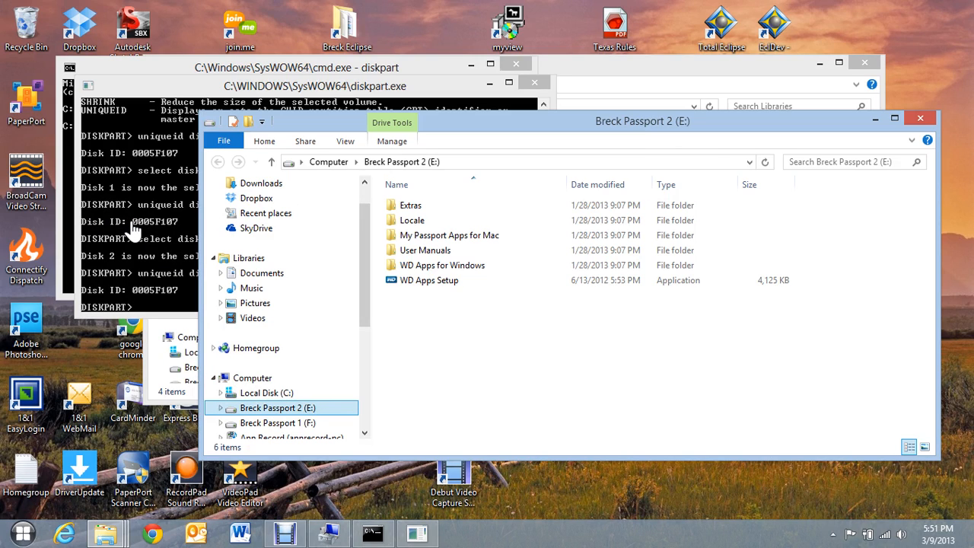
pyautogui.click(426, 280)
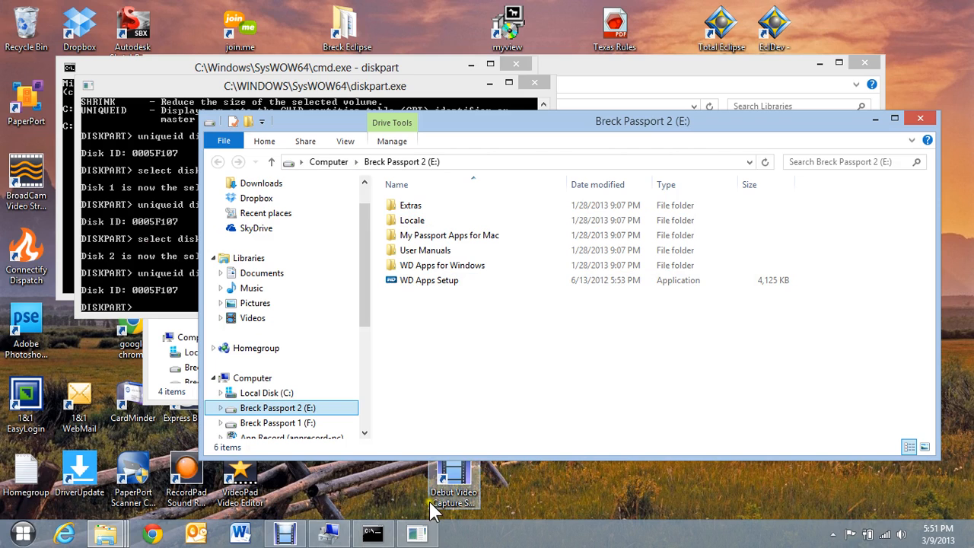
pyautogui.moveTo(371, 533)
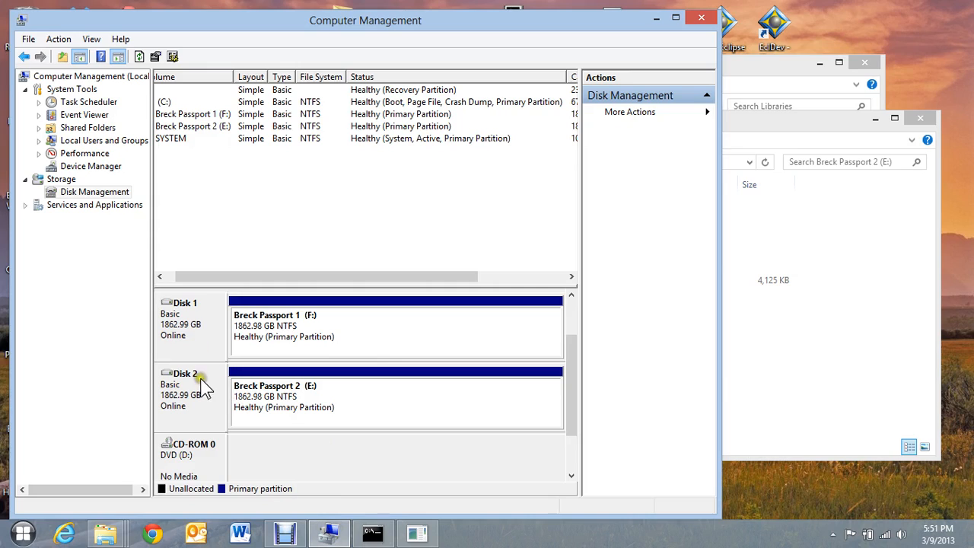
pyautogui.moveTo(207, 386)
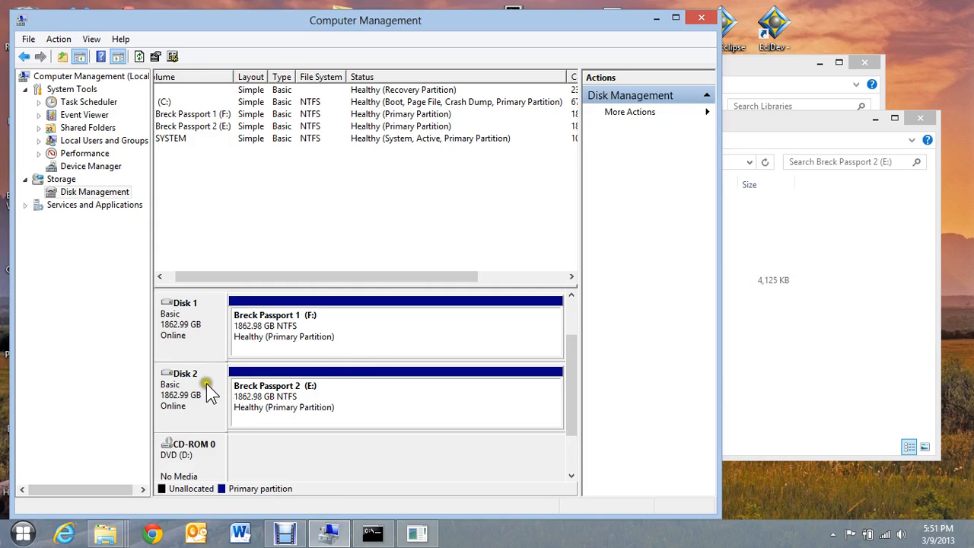
pyautogui.moveTo(220, 399)
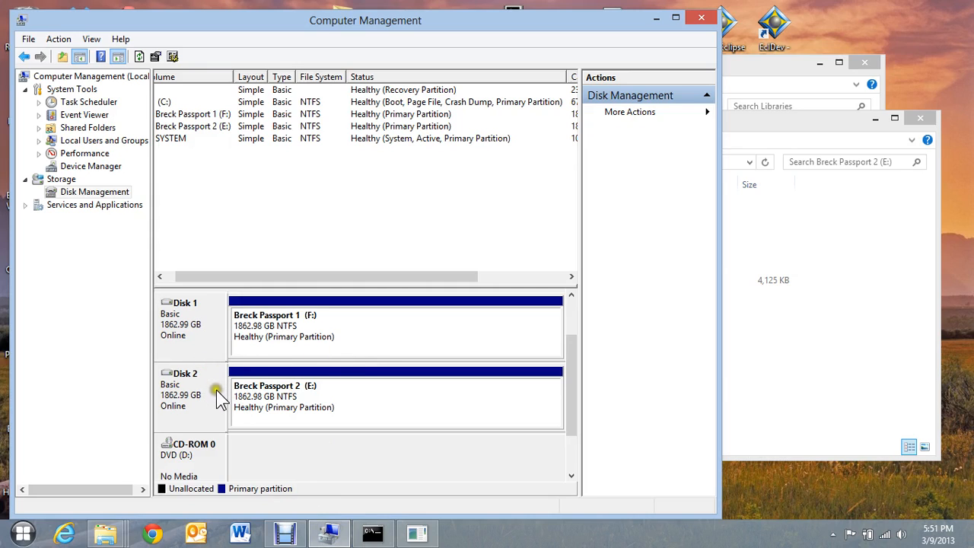
pyautogui.moveTo(221, 401)
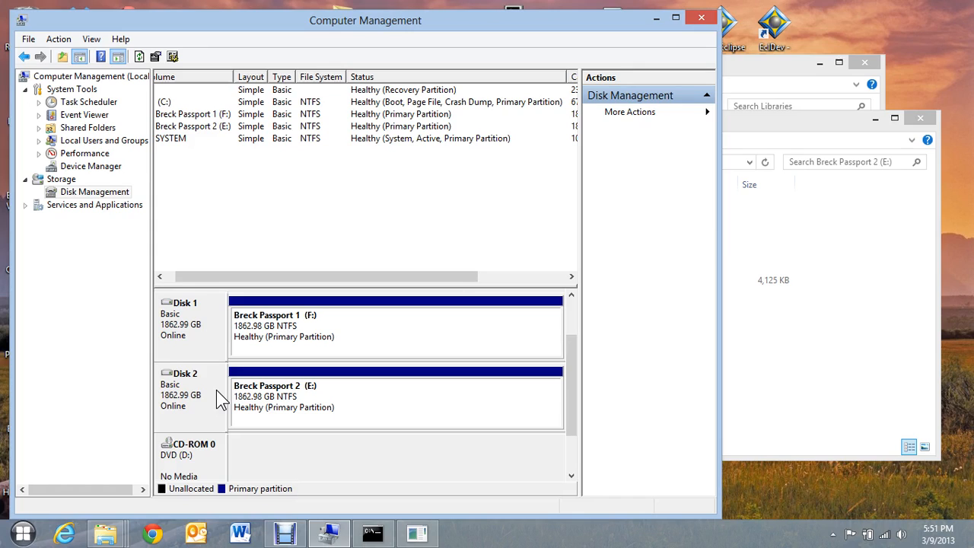
pyautogui.moveTo(411, 301)
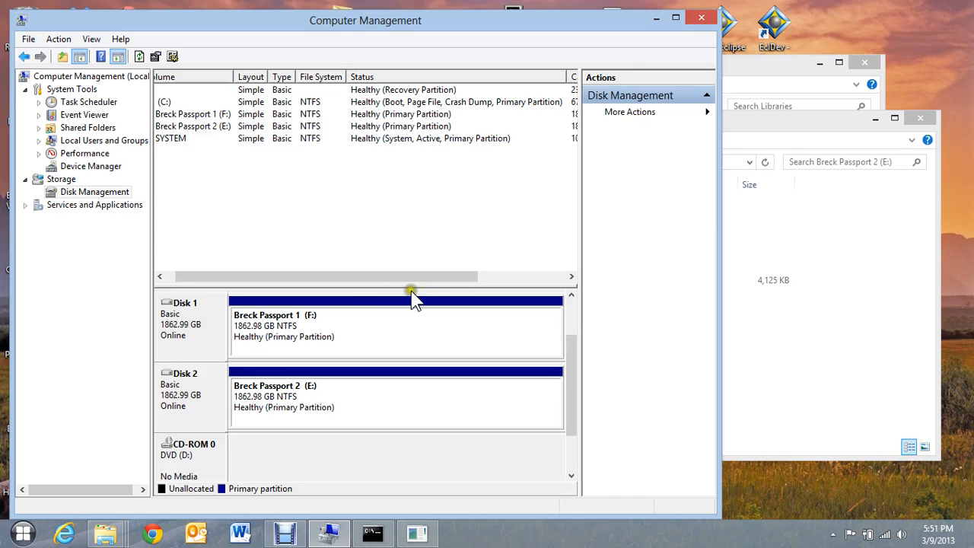
pyautogui.moveTo(408, 229)
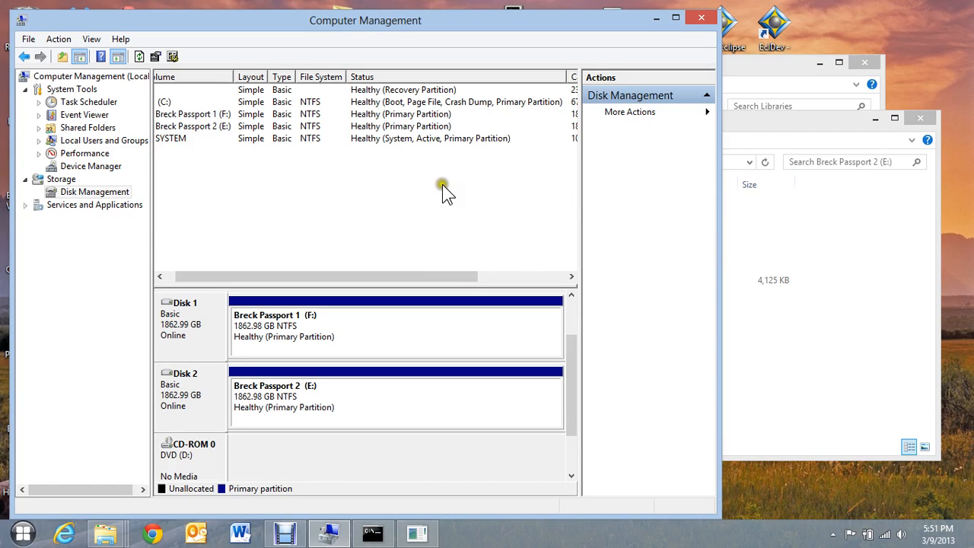
pyautogui.moveTo(426, 196)
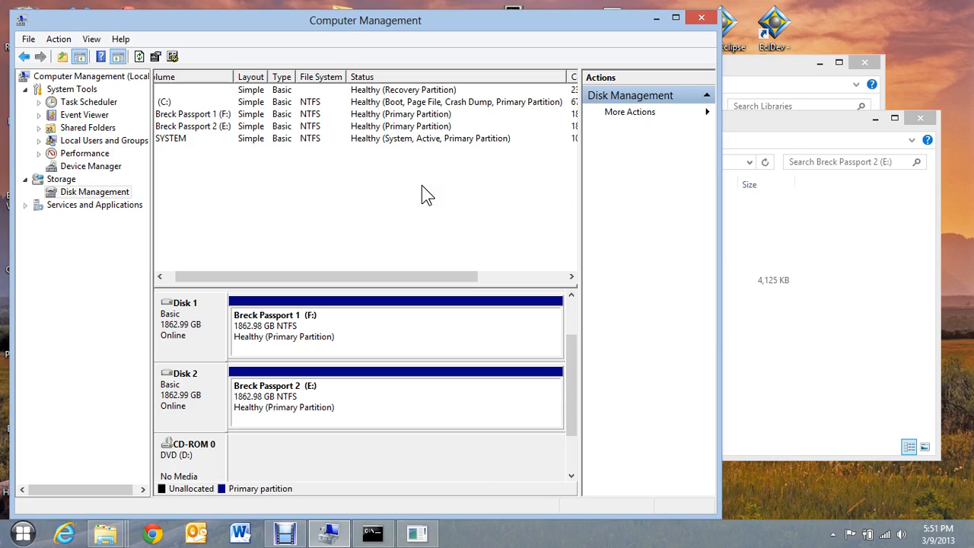
pyautogui.moveTo(386, 207)
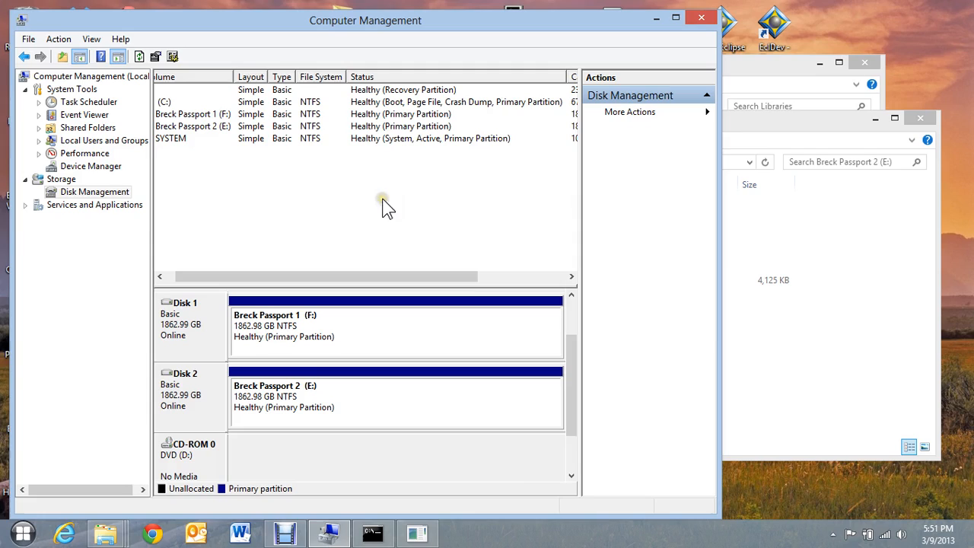
pyautogui.moveTo(307, 207)
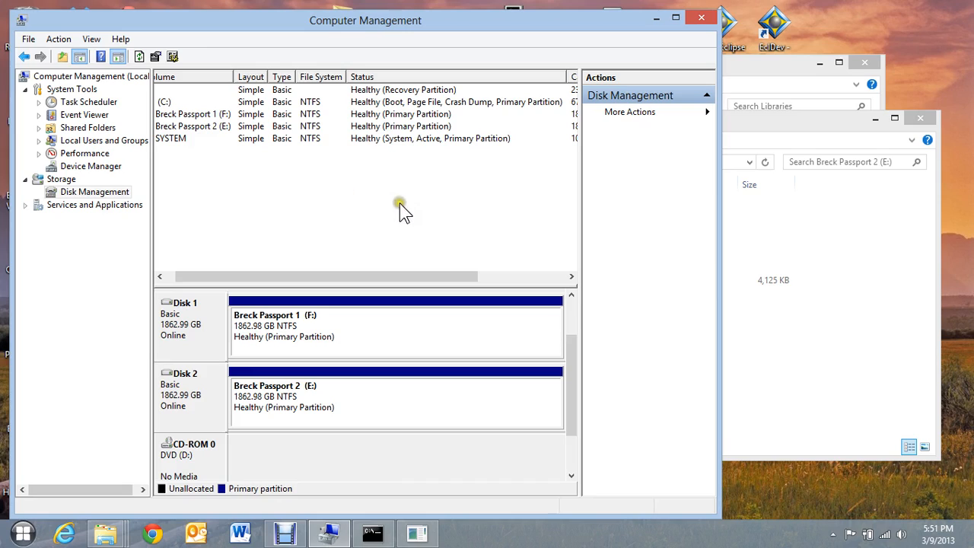
pyautogui.moveTo(348, 204)
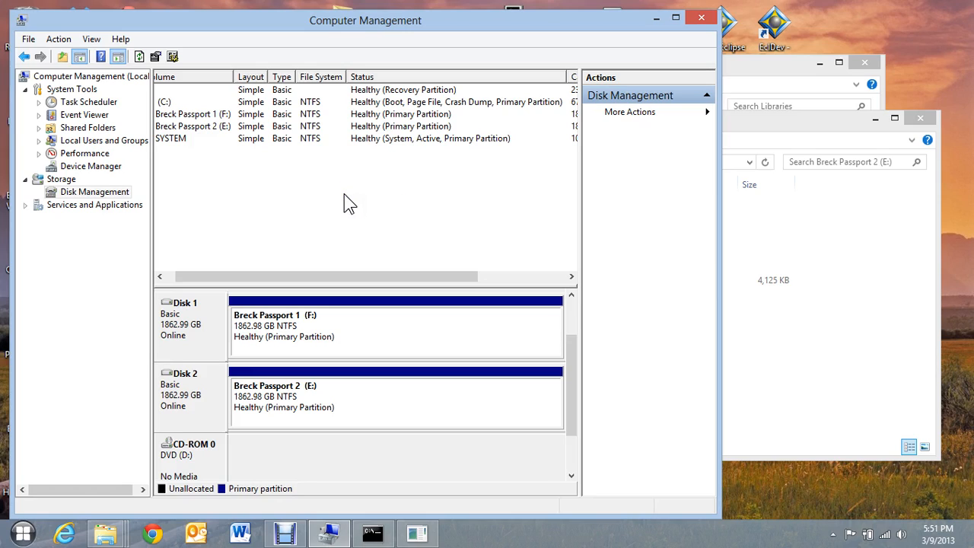
pyautogui.moveTo(356, 152)
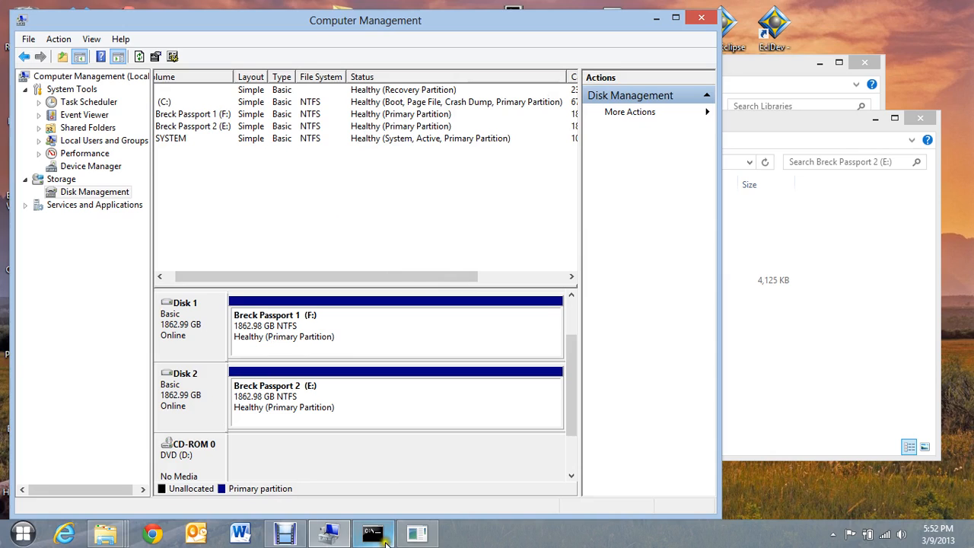
# Back in DiskPart, select Disk 2 and run 'uniqueid disk', now reporting ID 8B3F56F5
pyautogui.click(370, 533)
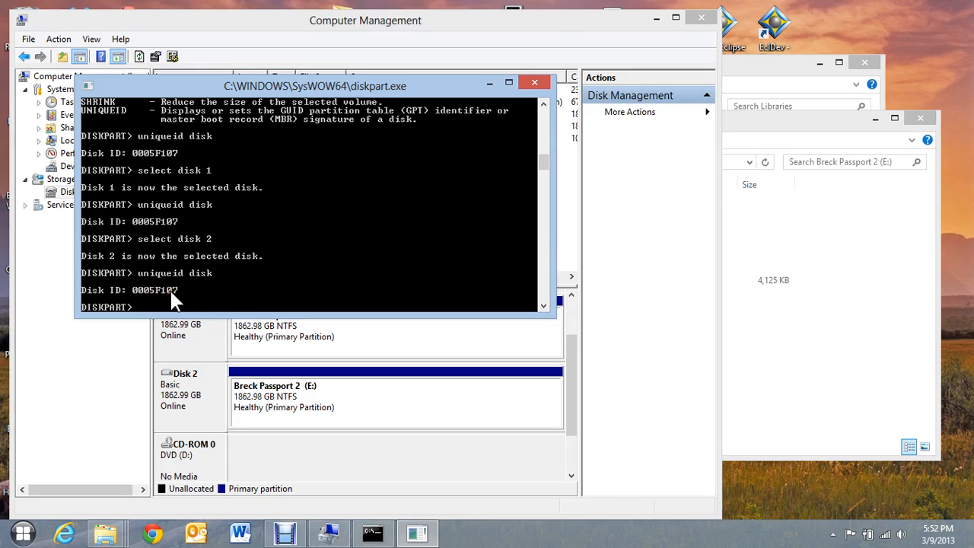
pyautogui.write('select disk 2')
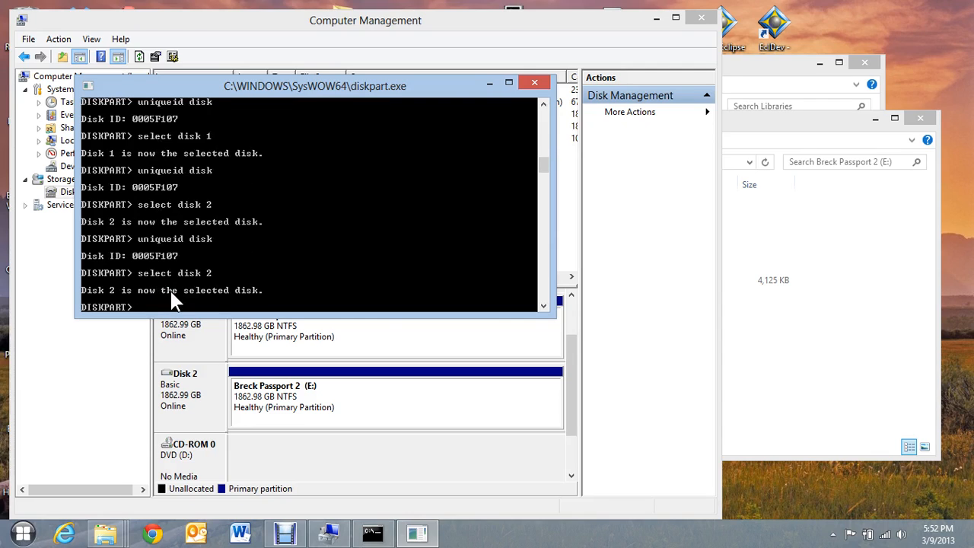
pyautogui.write('uniqueid disk')
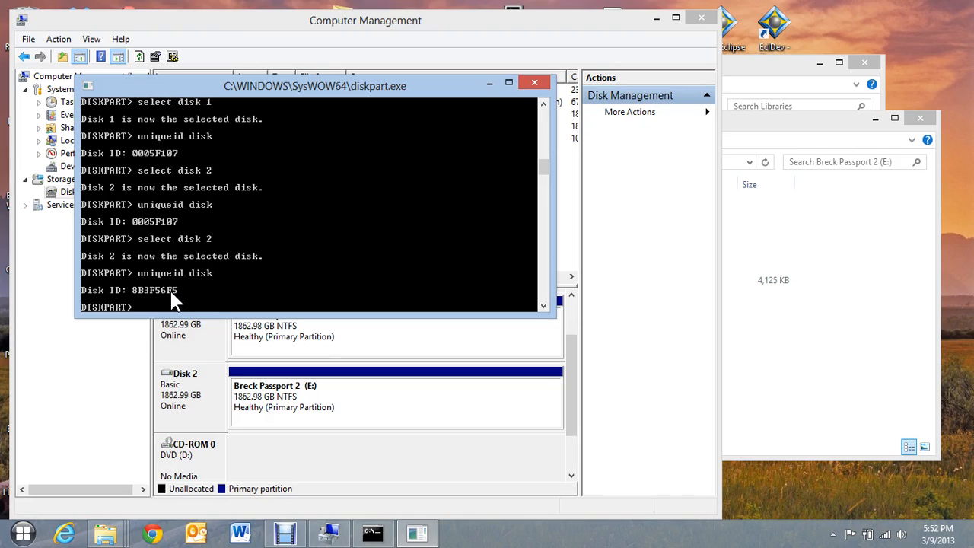
pyautogui.moveTo(159, 228)
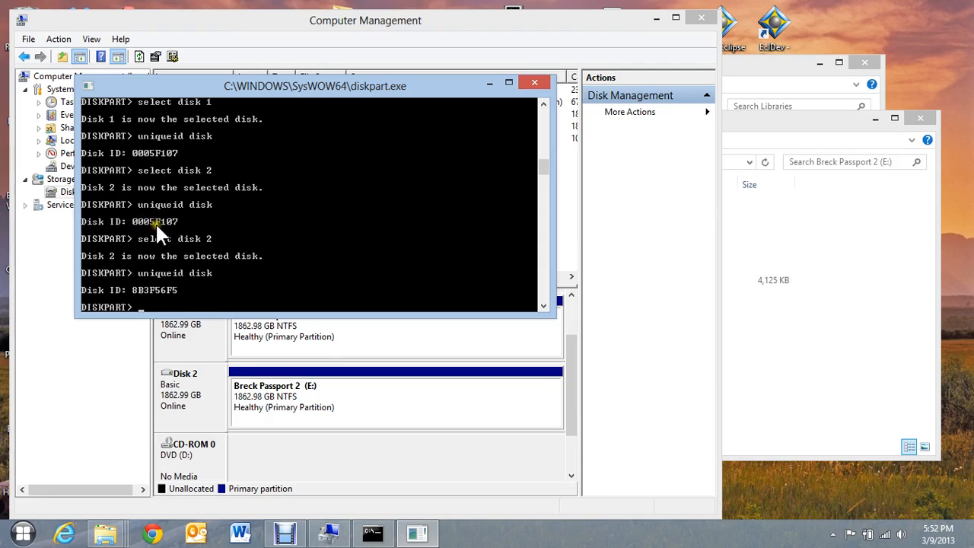
pyautogui.moveTo(152, 304)
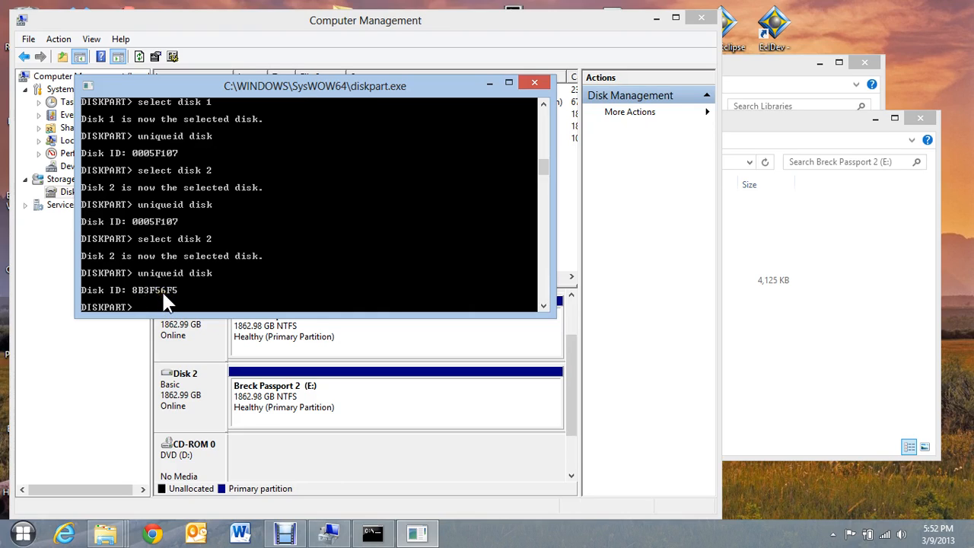
pyautogui.moveTo(155, 297)
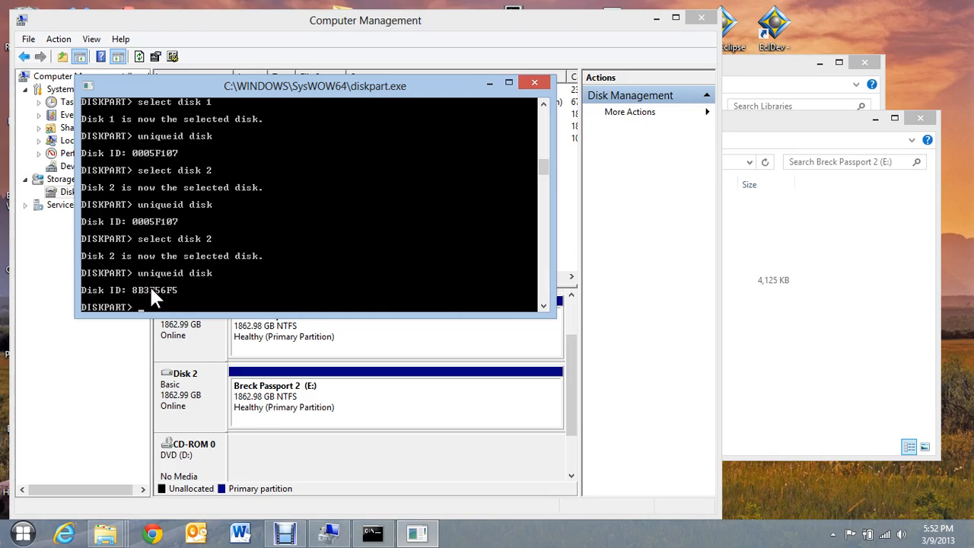
pyautogui.moveTo(329, 258)
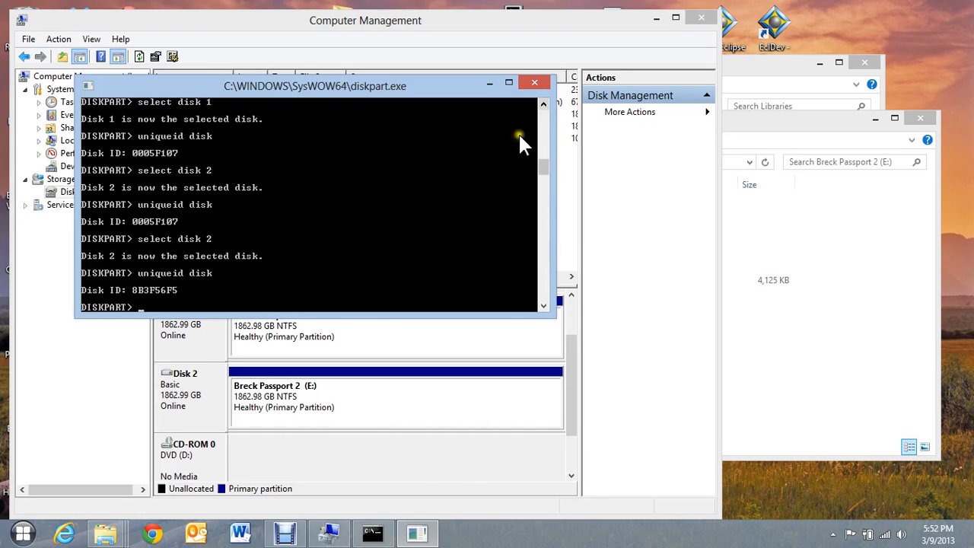
pyautogui.moveTo(453, 215)
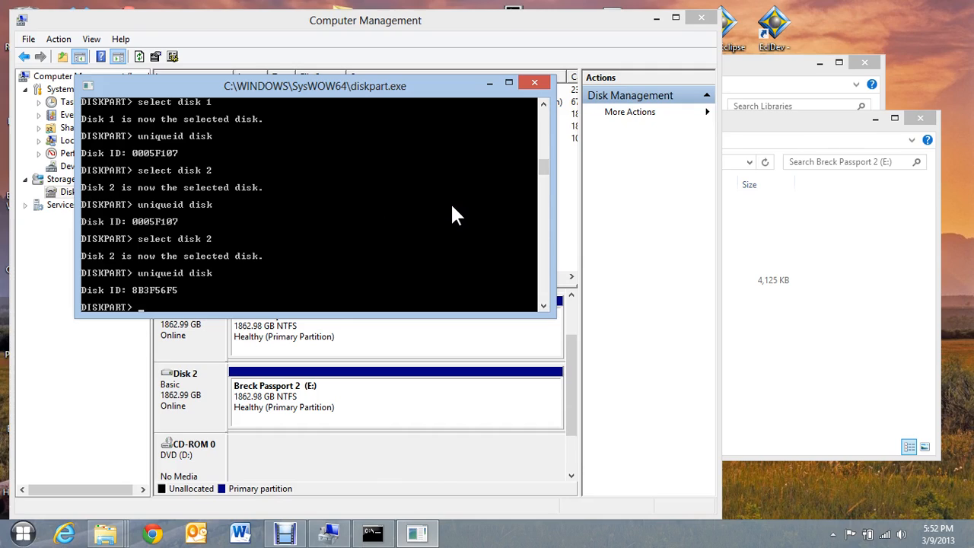
pyautogui.moveTo(463, 198)
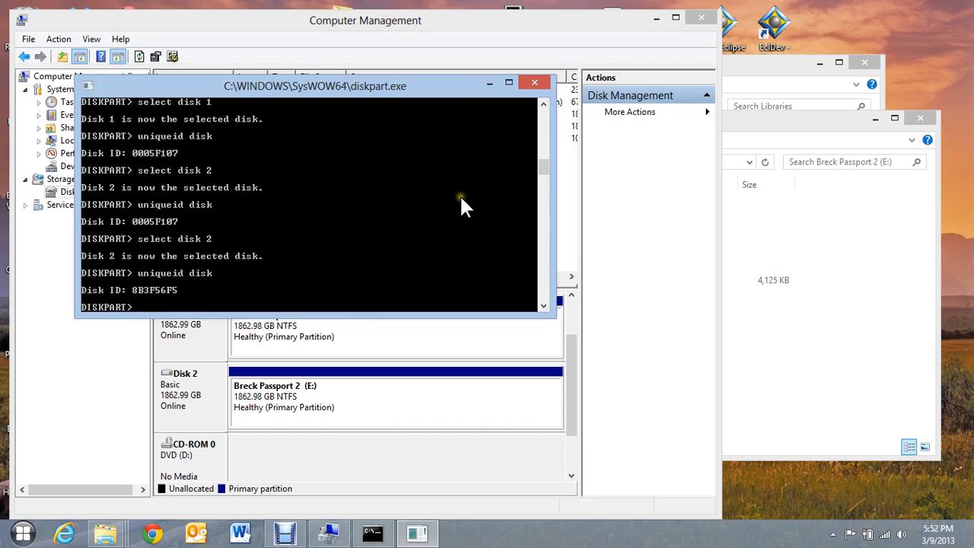
pyautogui.moveTo(467, 207)
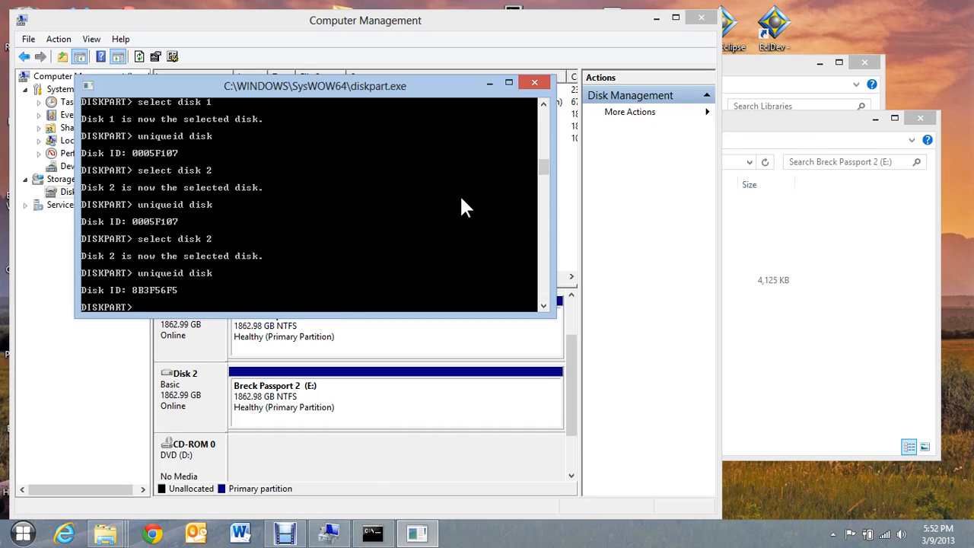